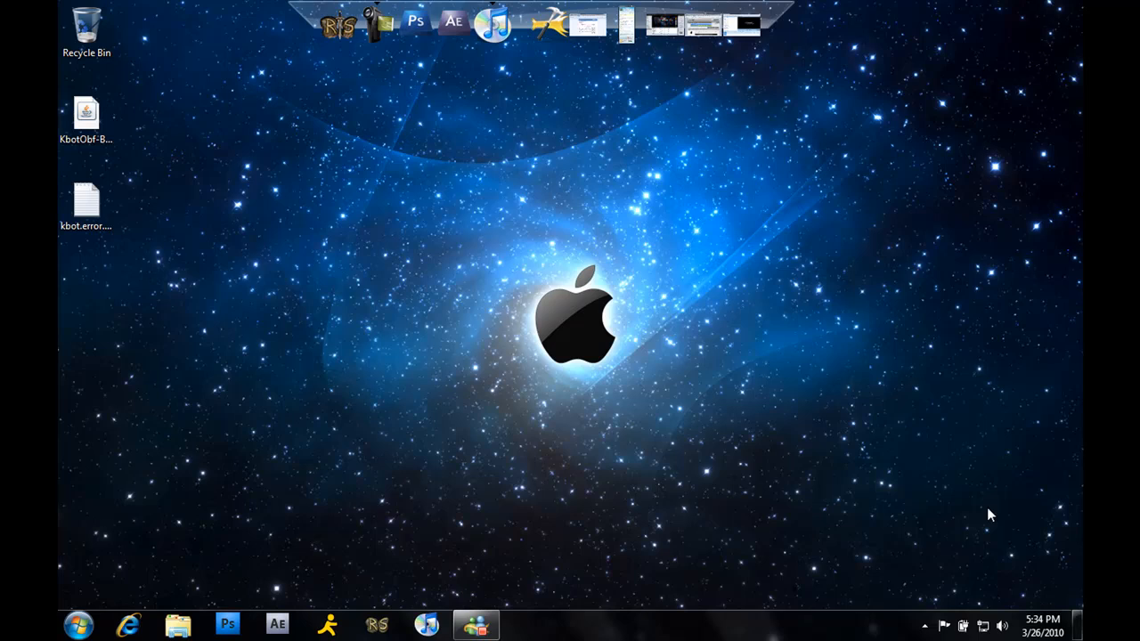
pyautogui.moveTo(520, 341)
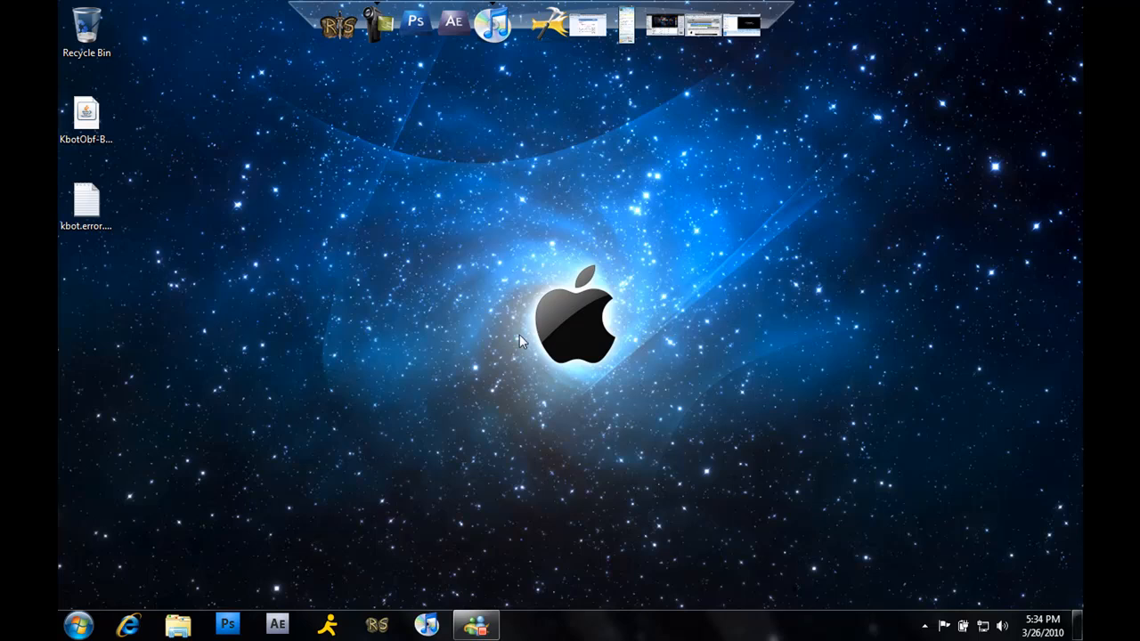
pyautogui.moveTo(185, 187)
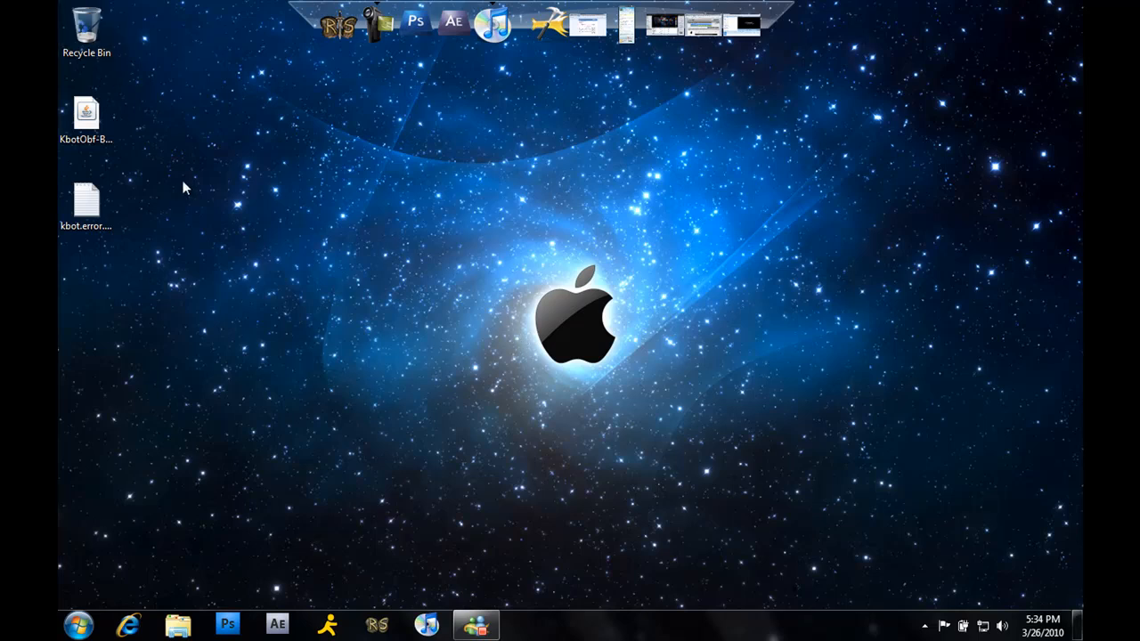
pyautogui.moveTo(477, 403)
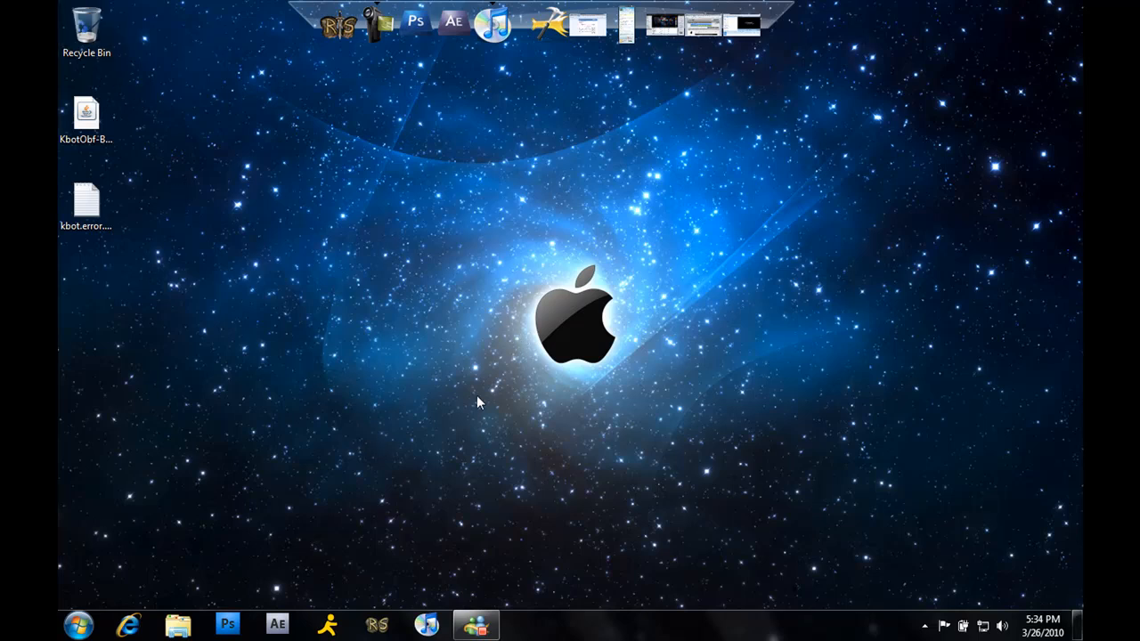
pyautogui.click(86, 114)
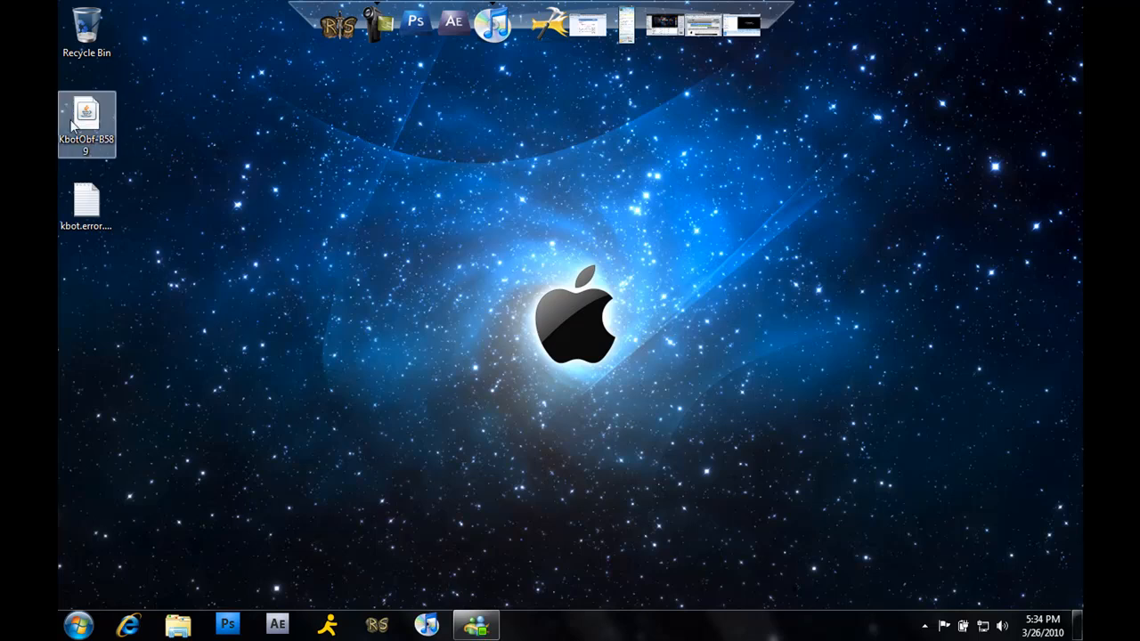
pyautogui.doubleClick(85, 118)
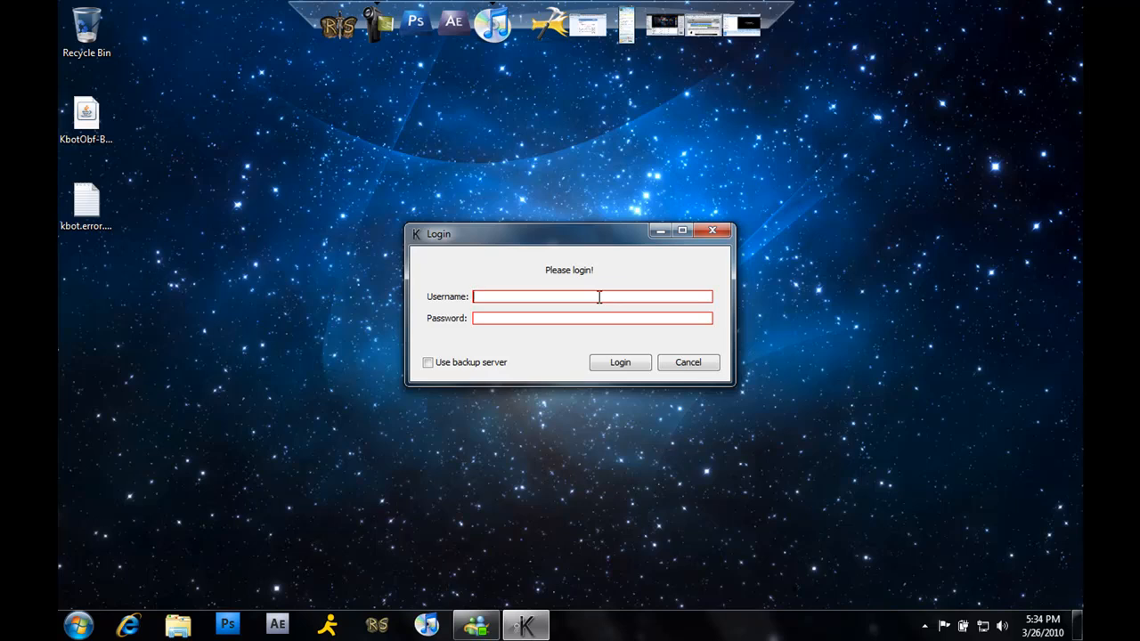
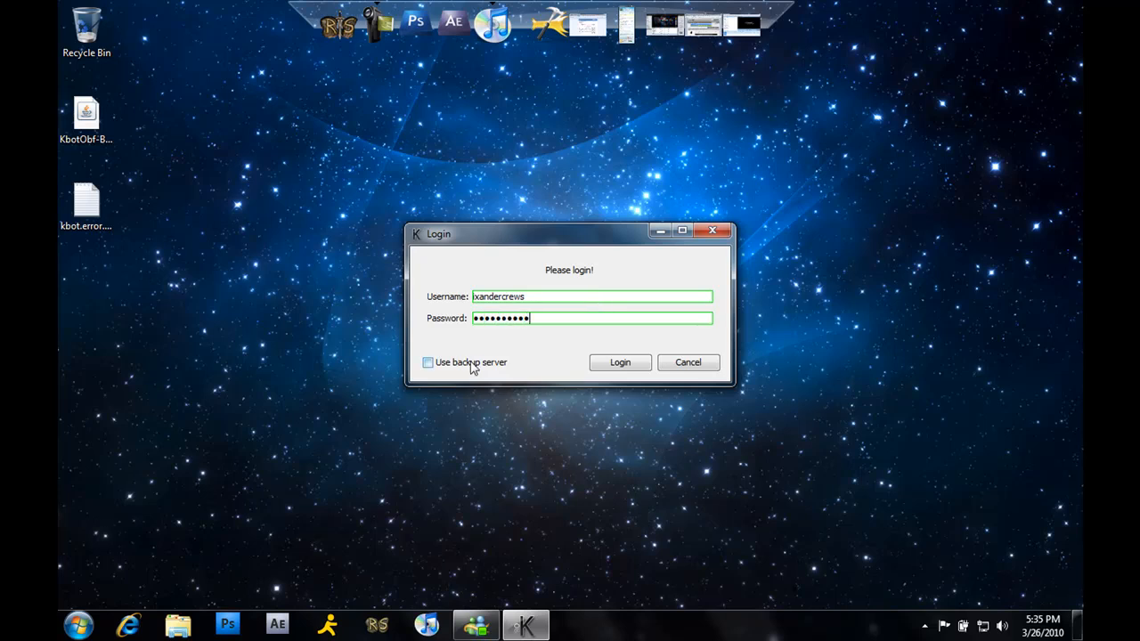
pyautogui.click(619, 361)
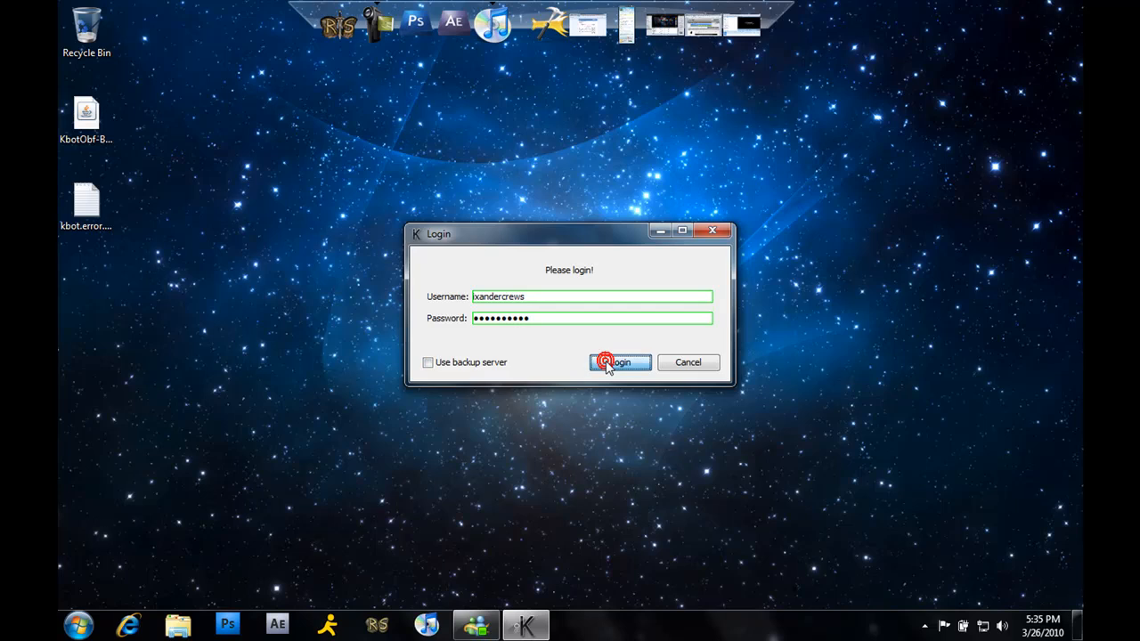
# Step: Complete the login so the main window shows the startup welcome messages
pyautogui.click(618, 363)
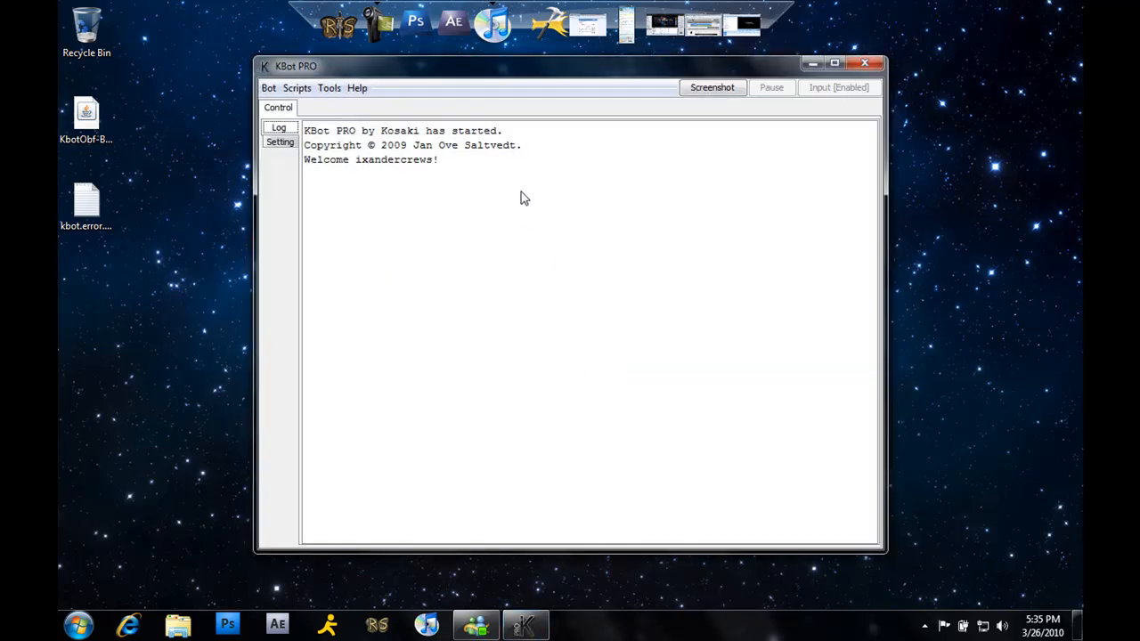
pyautogui.moveTo(719, 286)
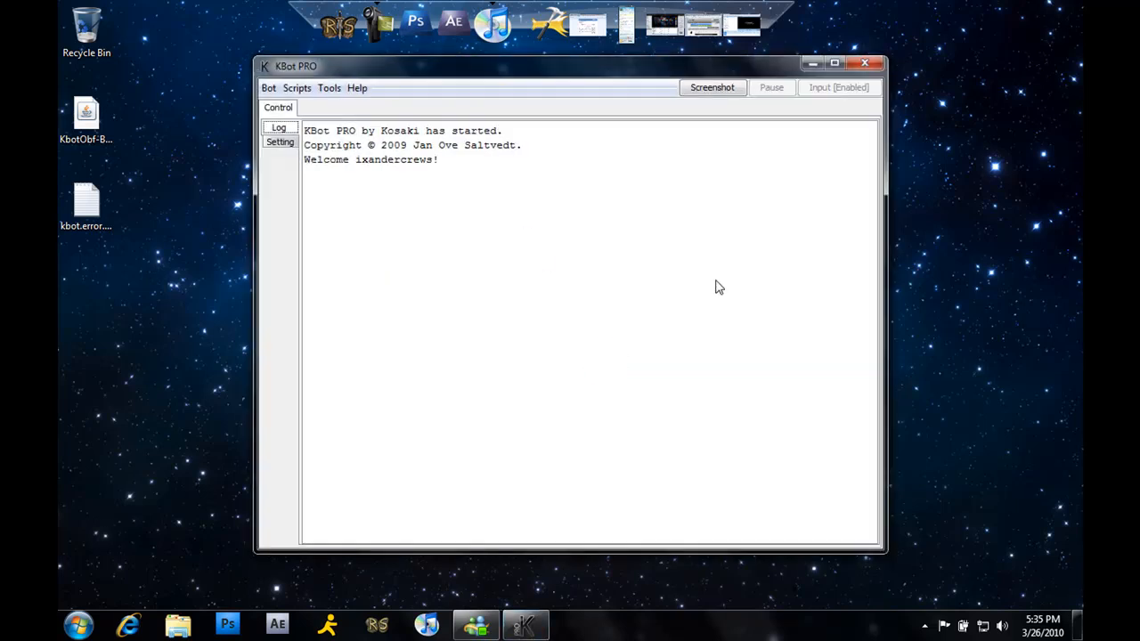
pyautogui.moveTo(561, 214)
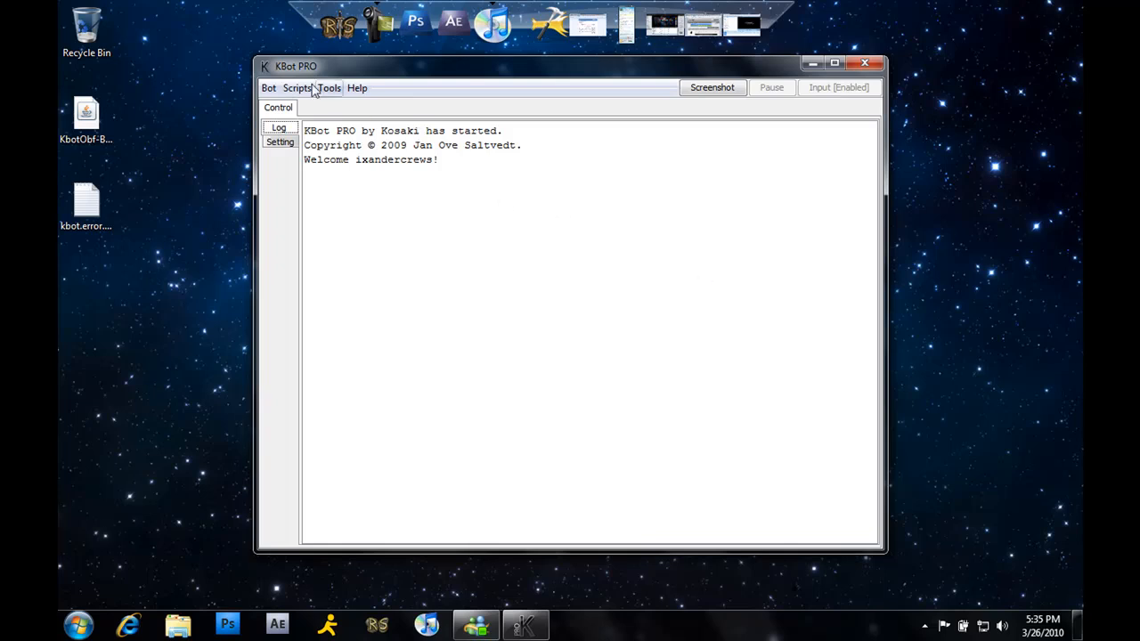
# Step: Create a new bot named 'crews' from the Bot menu, loading the game-mode selection screen
pyautogui.click(267, 87)
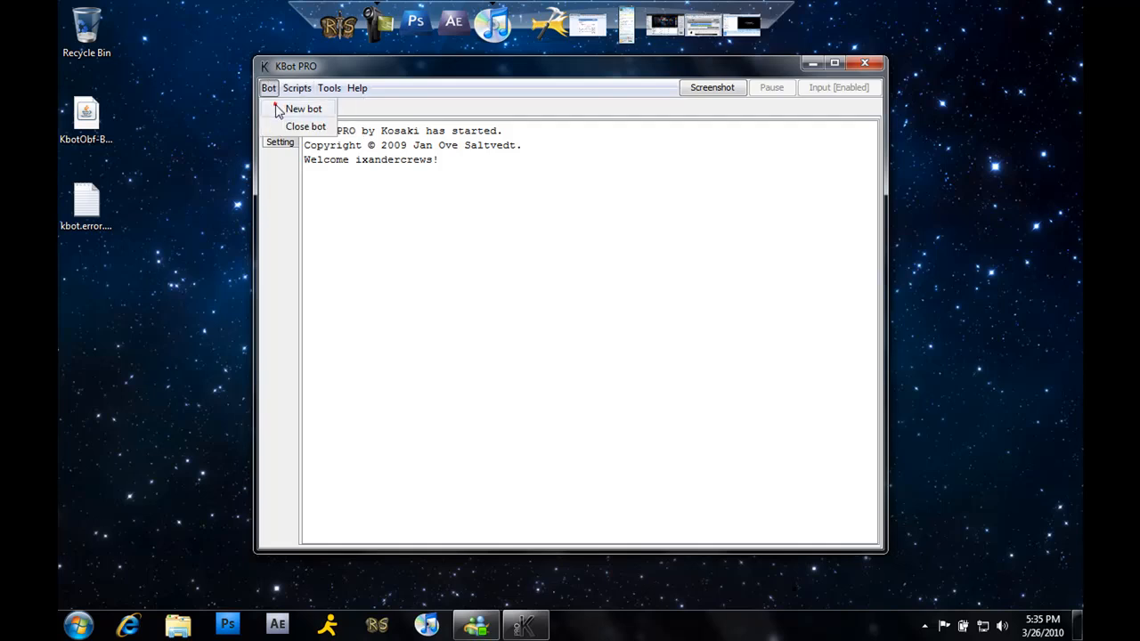
pyautogui.click(303, 109)
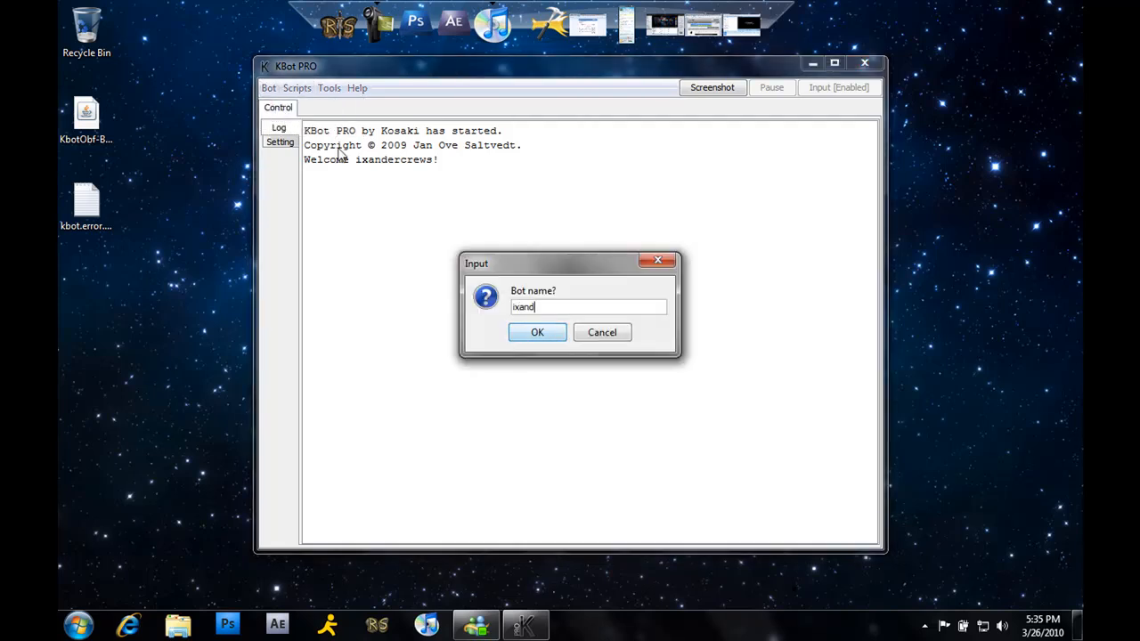
pyautogui.write('crews')
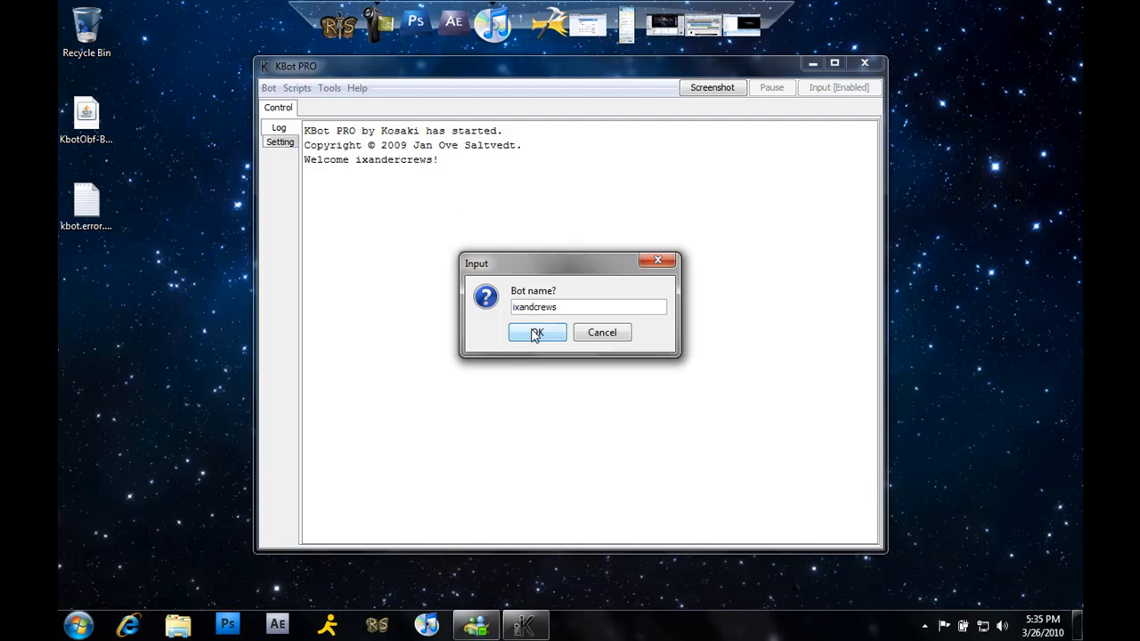
pyautogui.click(538, 333)
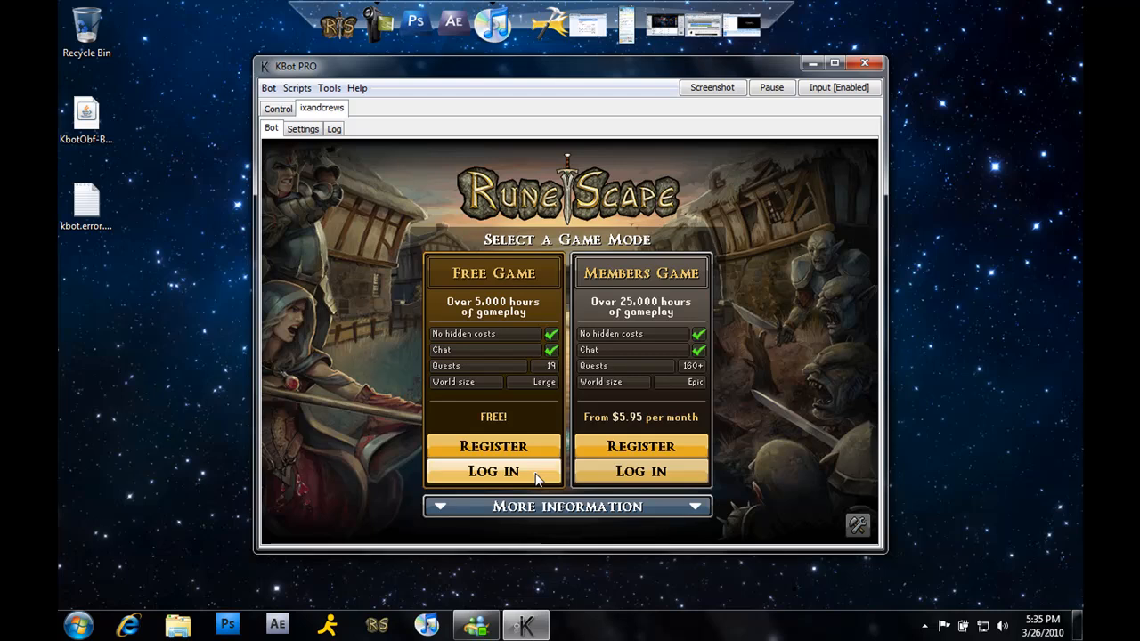
# Step: Log the RuneScape account into the Free Game and reach the player info lobby
pyautogui.click(493, 471)
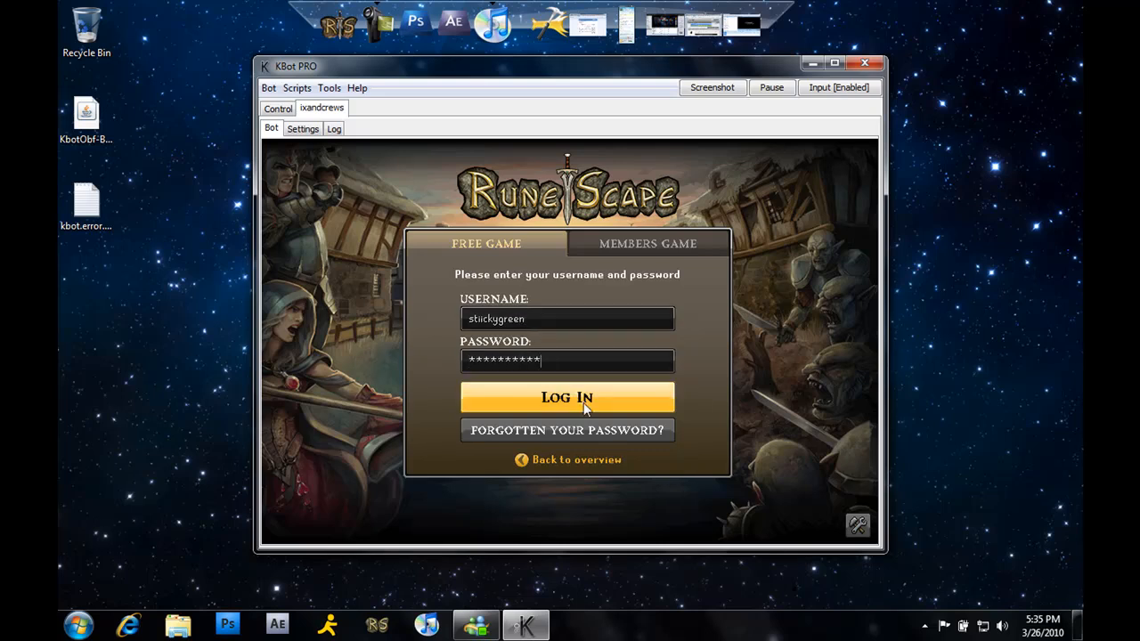
pyautogui.click(566, 398)
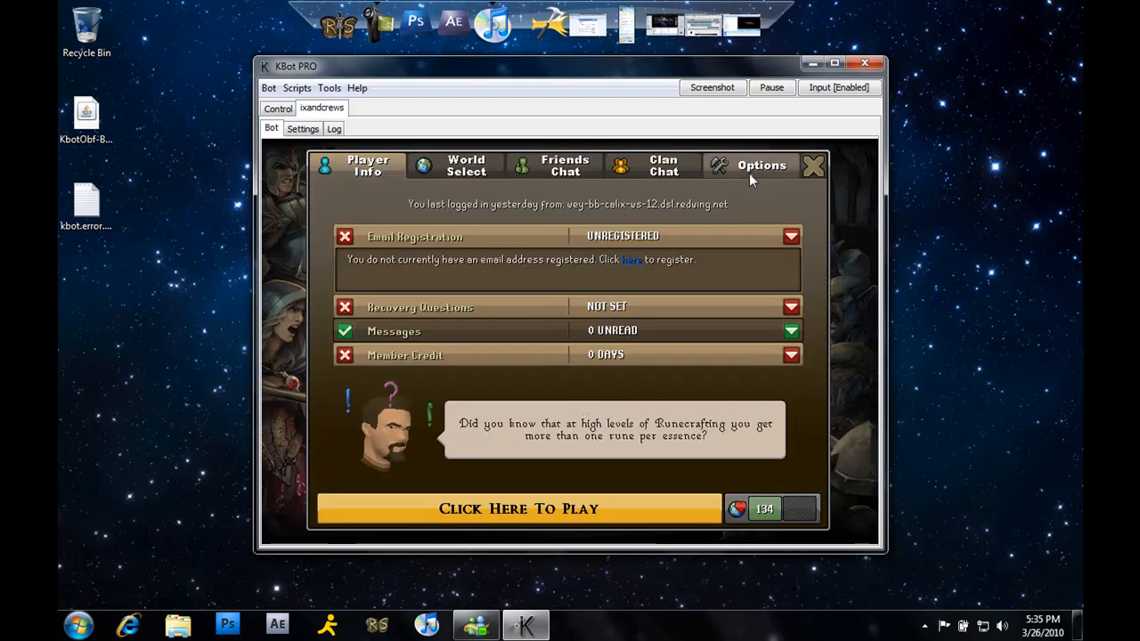
# Step: Show the lobby's Options panel with display, graphics and volume settings
pyautogui.click(762, 164)
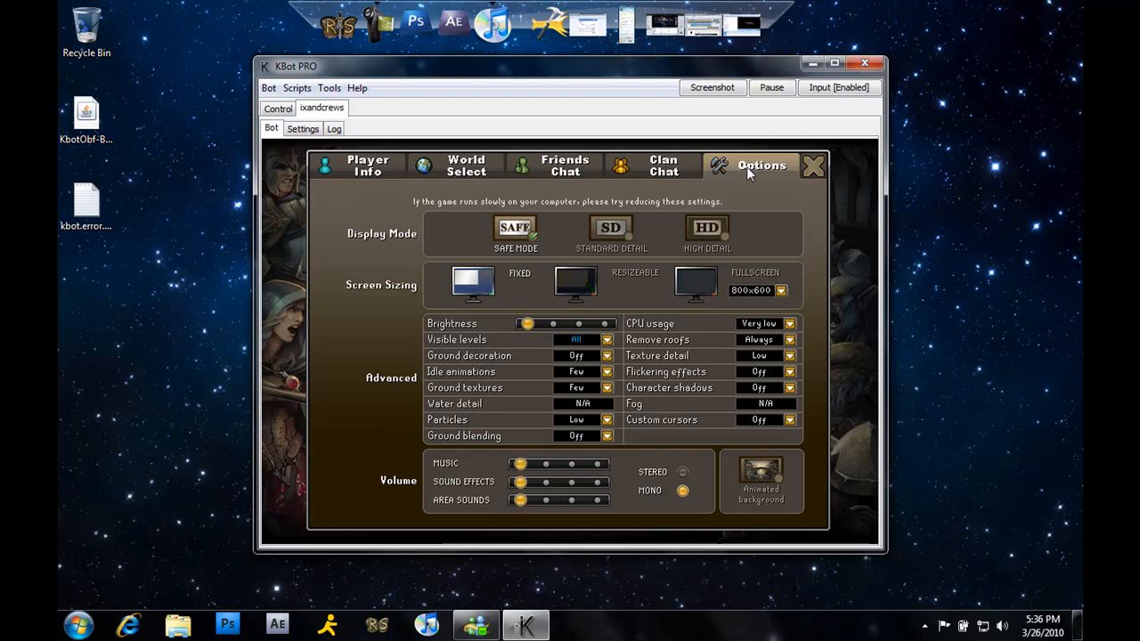
pyautogui.moveTo(744, 306)
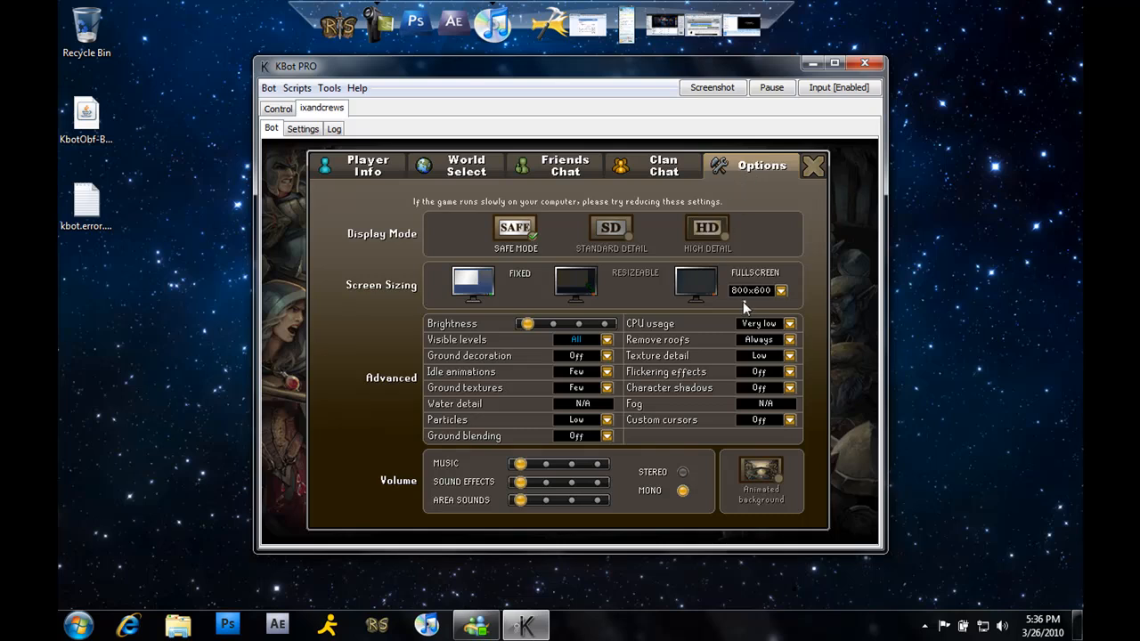
pyautogui.moveTo(661, 317)
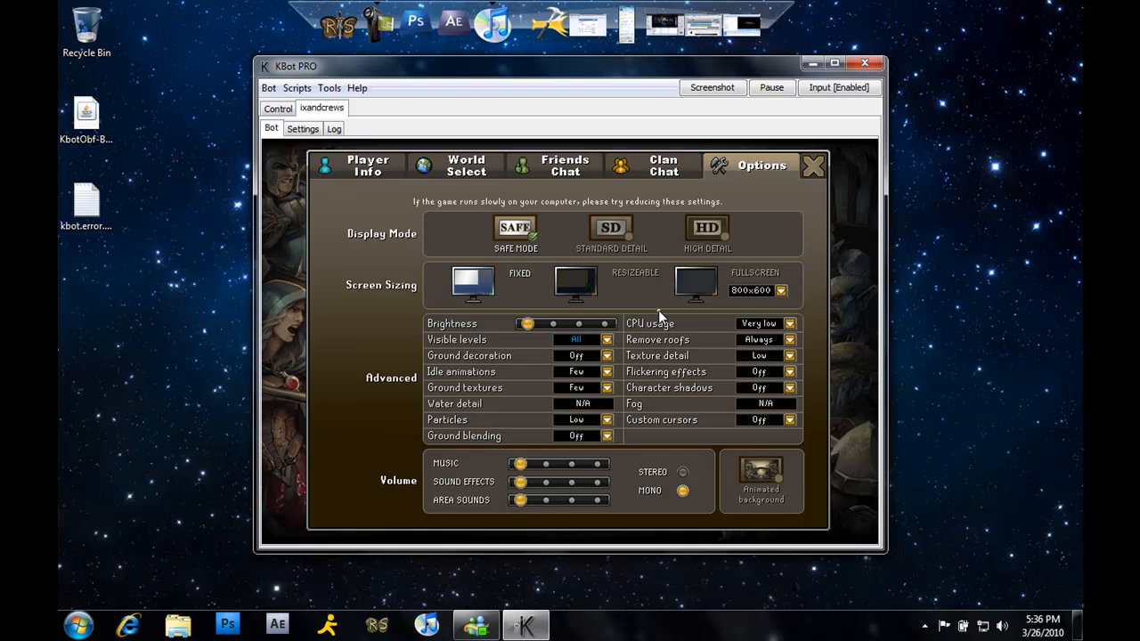
pyautogui.moveTo(634, 328)
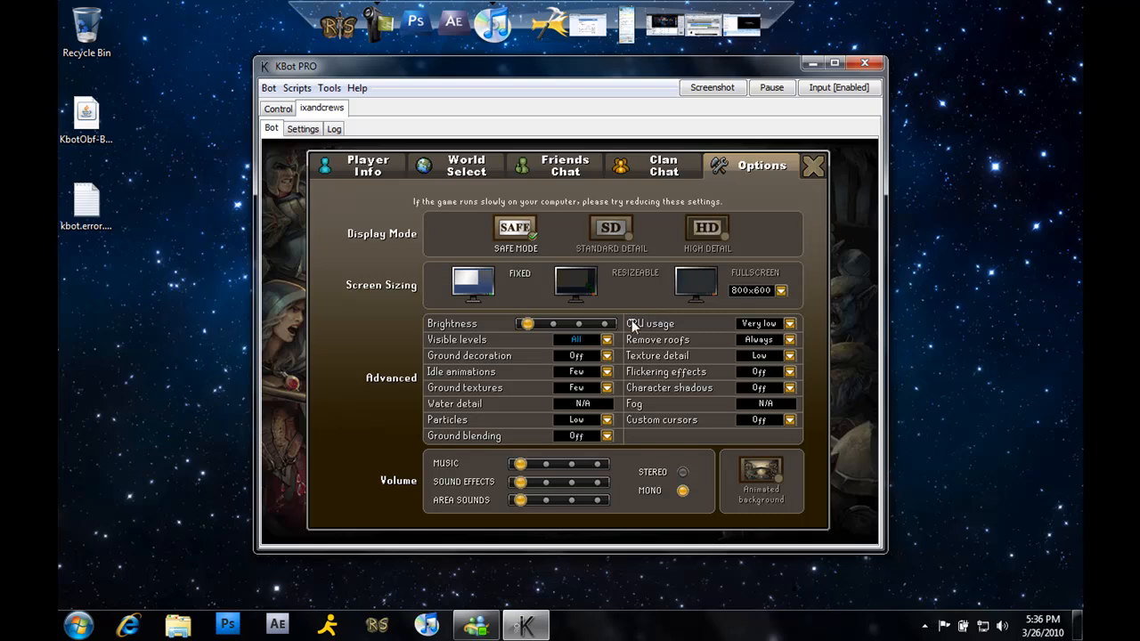
pyautogui.moveTo(662, 459)
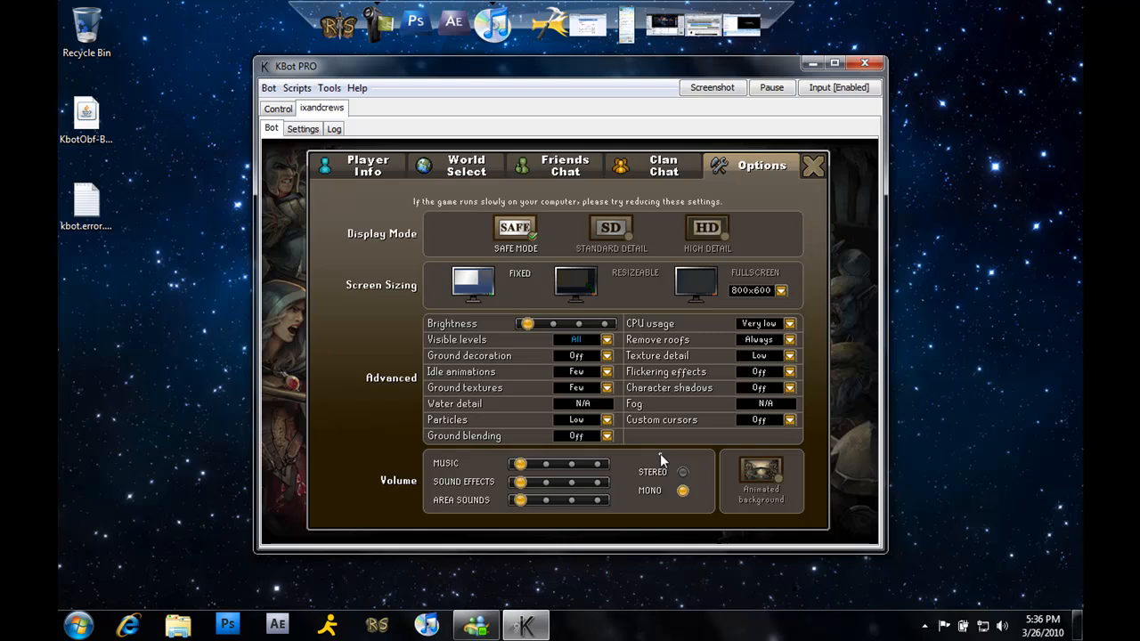
pyautogui.moveTo(682, 274)
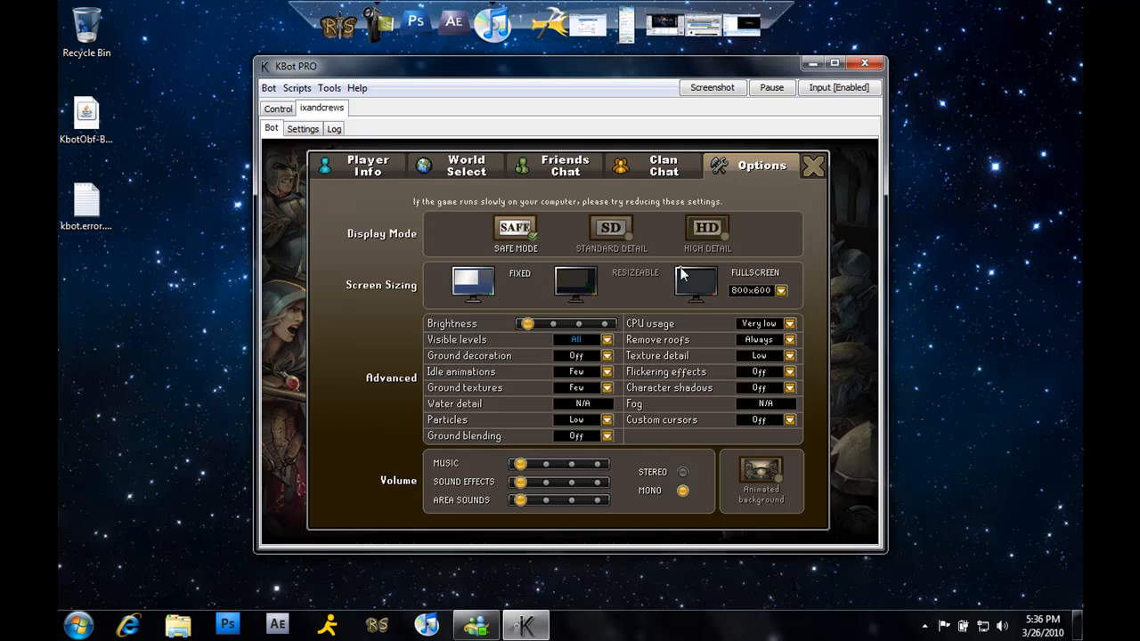
pyautogui.moveTo(621, 336)
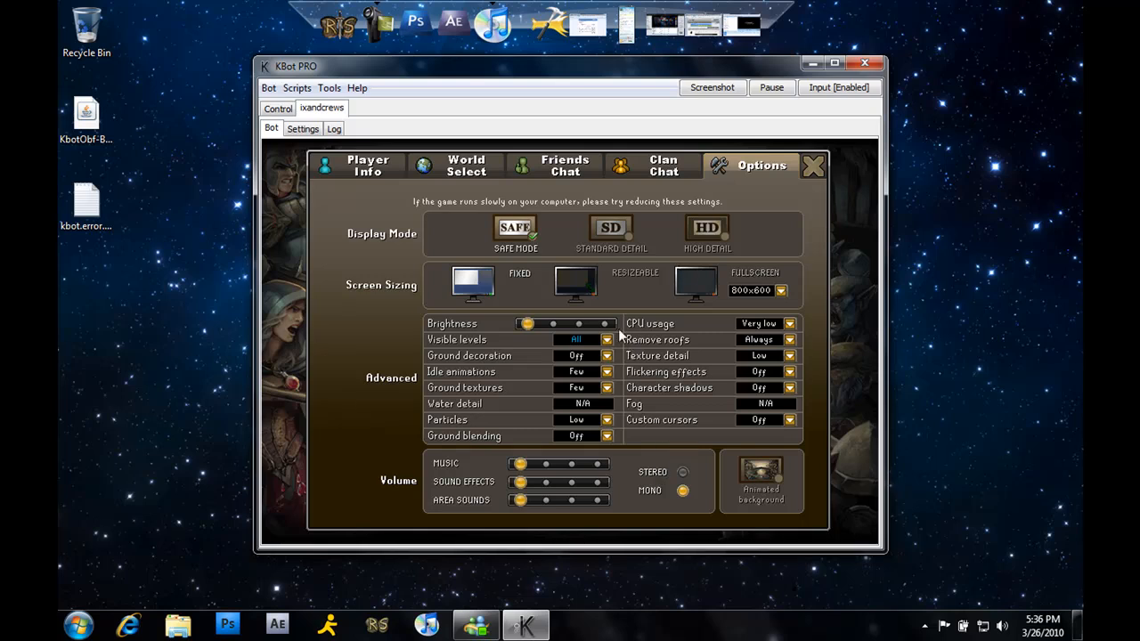
pyautogui.moveTo(739, 306)
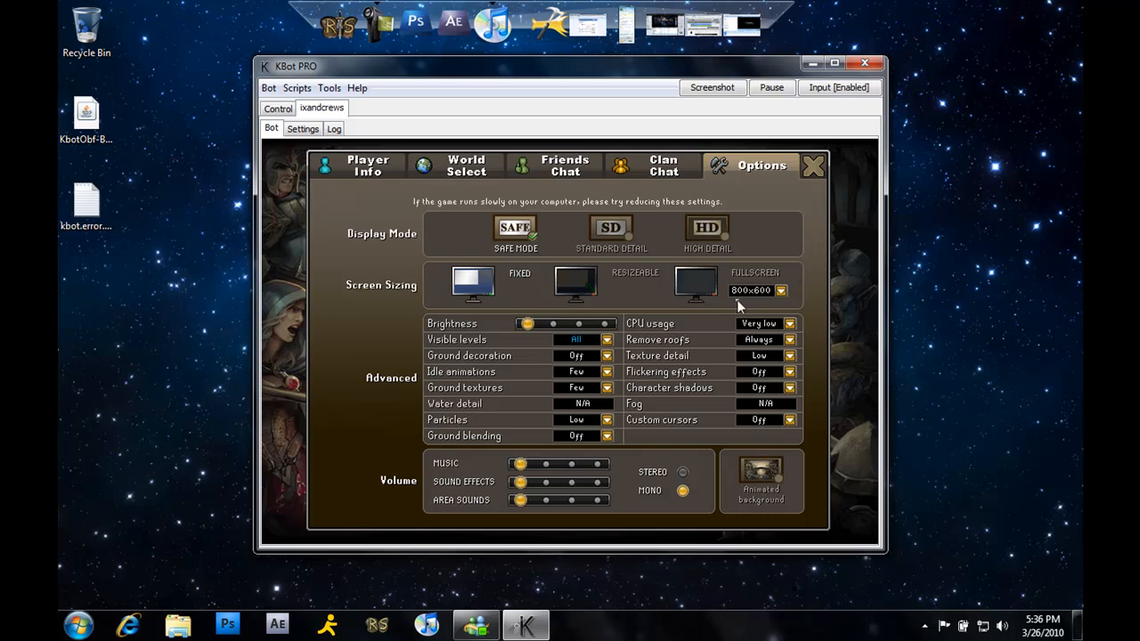
pyautogui.moveTo(668, 210)
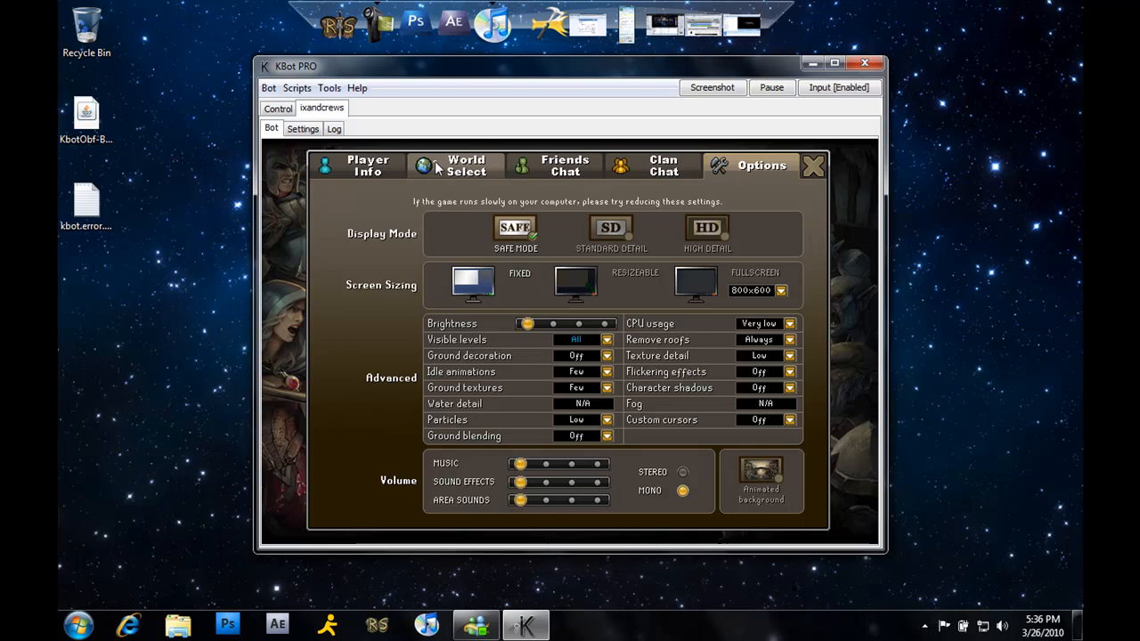
# Step: Pick world 149 in World Select, star it as a favourite and press Click Here To Play
pyautogui.click(467, 165)
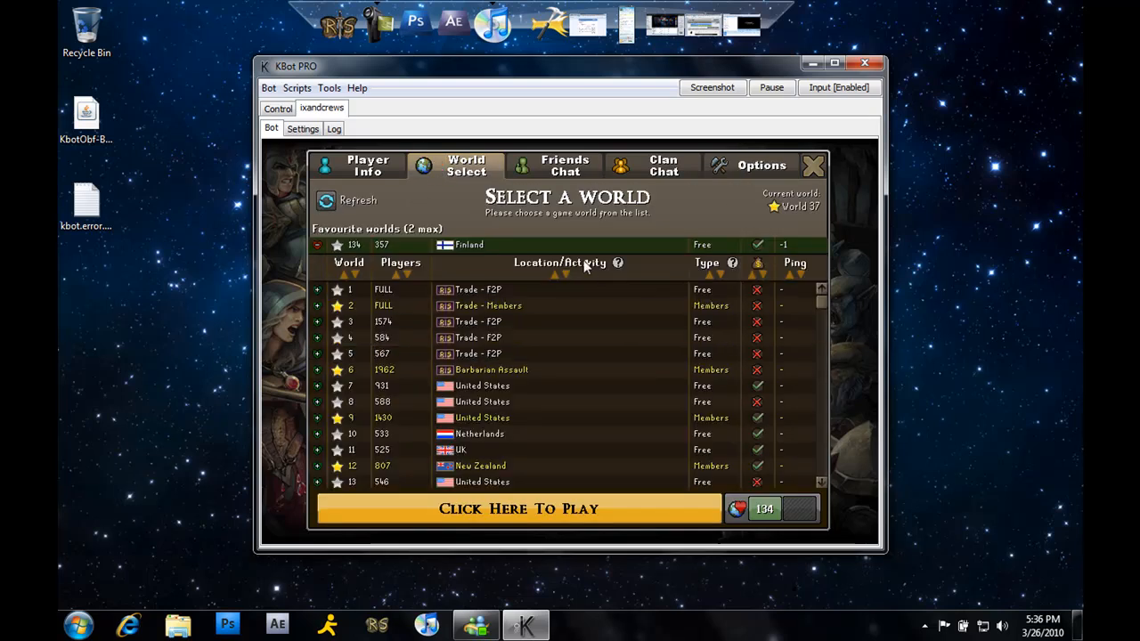
pyautogui.moveTo(826, 310)
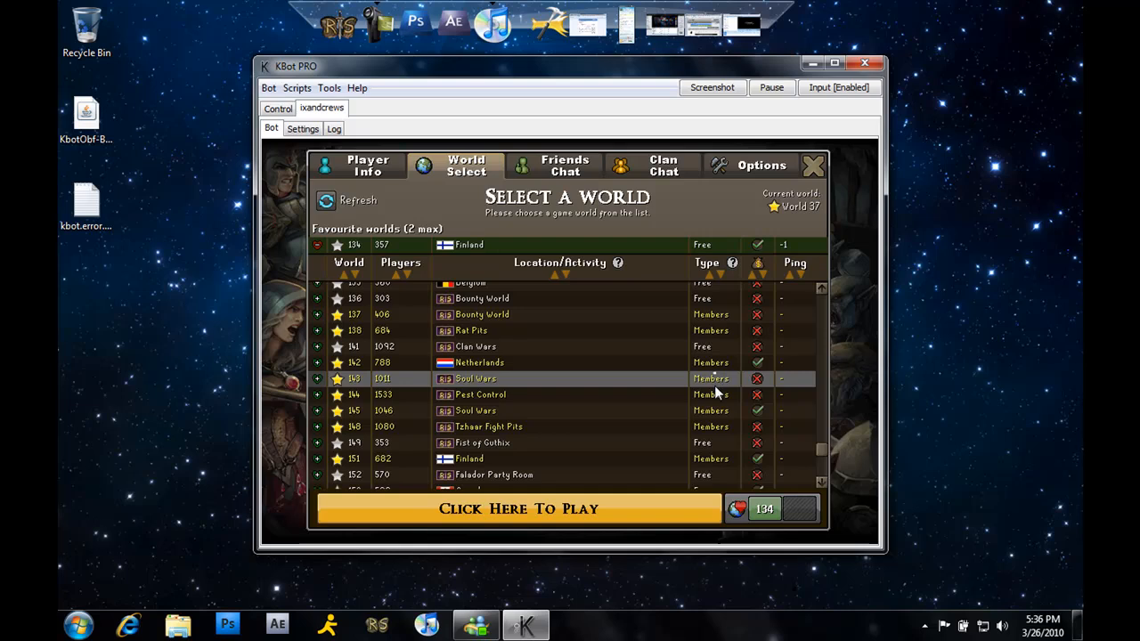
pyautogui.click(480, 442)
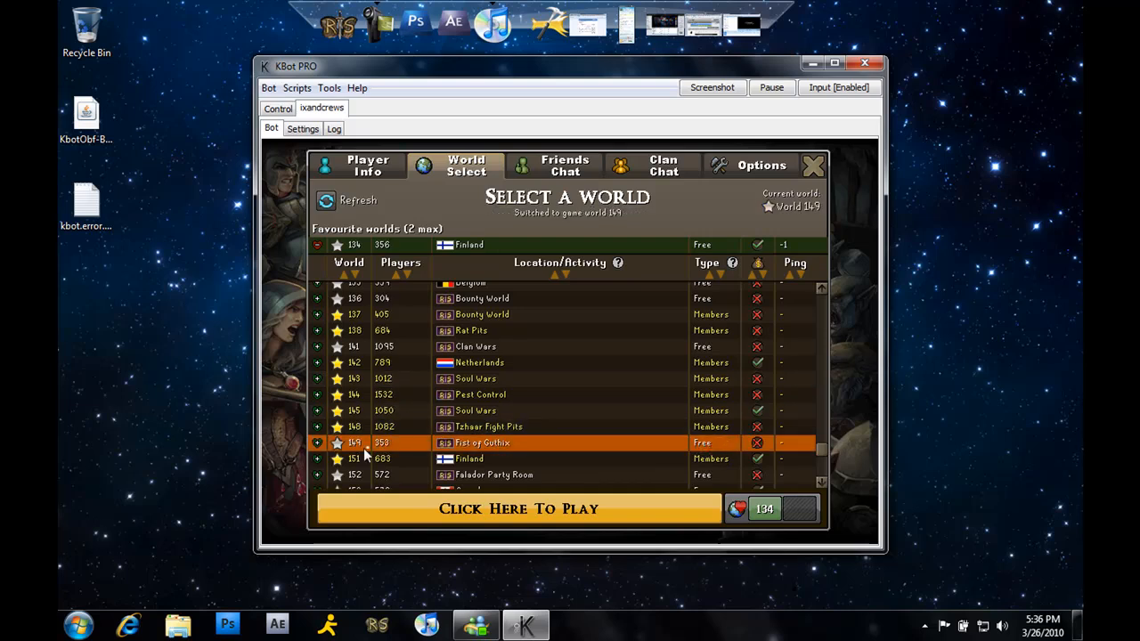
pyautogui.click(336, 442)
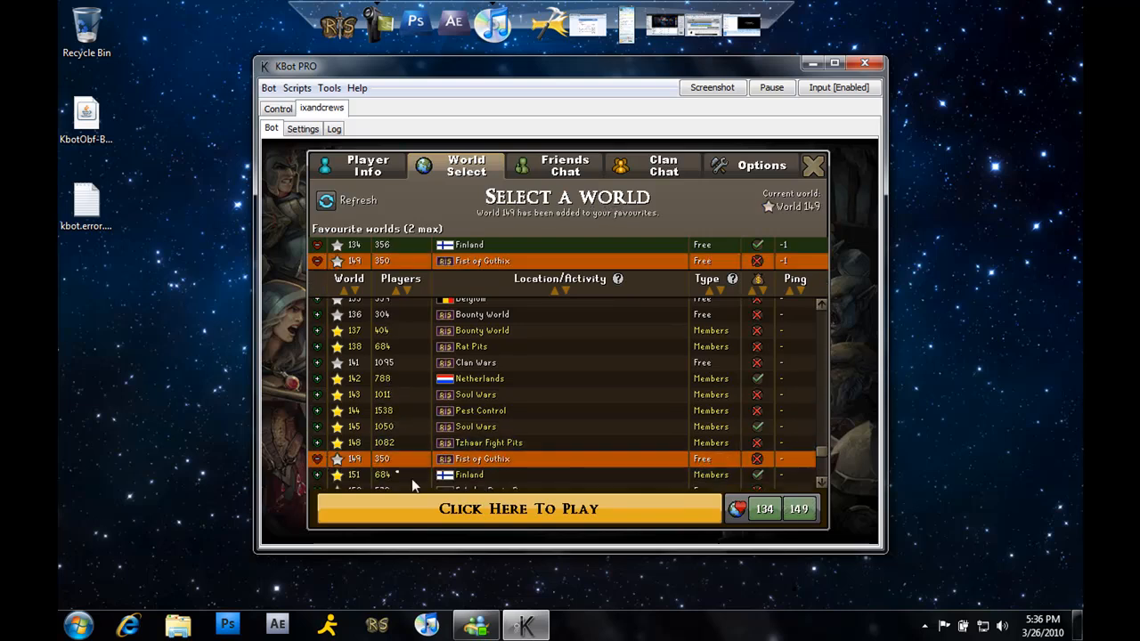
pyautogui.click(518, 509)
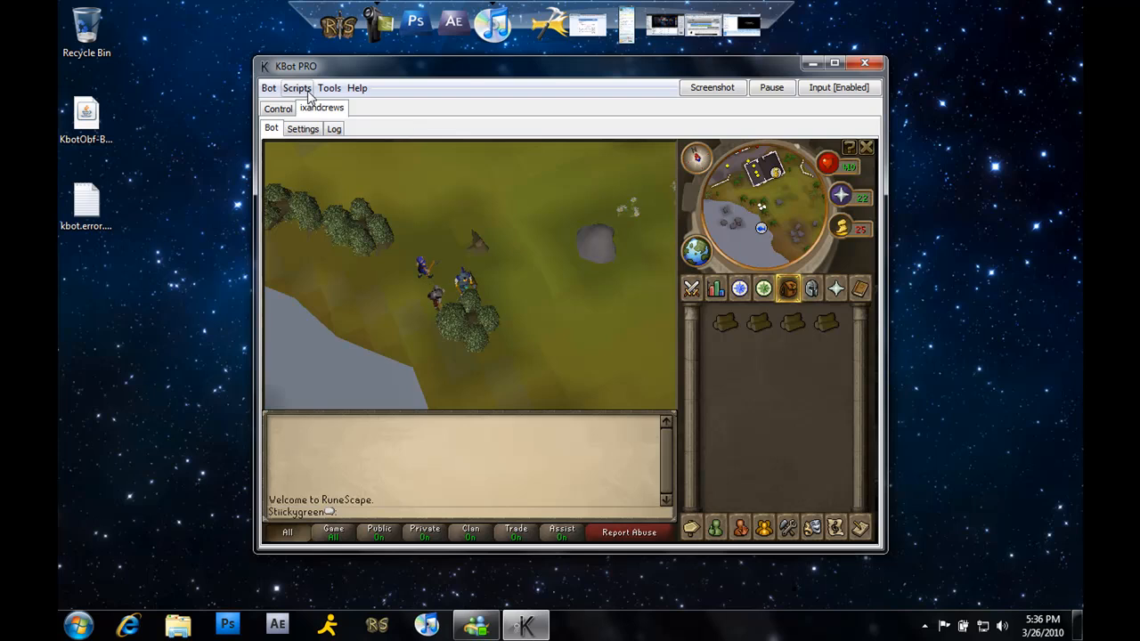
# Step: Bring up the Script Selector from the Scripts menu once the game has loaded
pyautogui.click(296, 87)
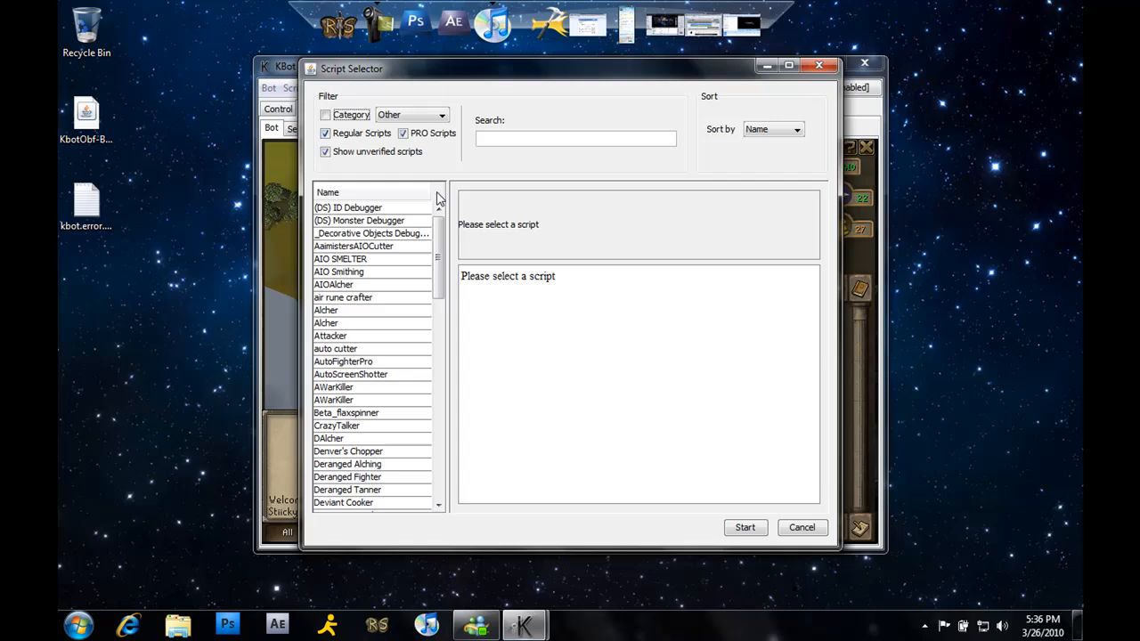
# Step: Filter scripts to the Woodcutting category and search for 'wo' by name
pyautogui.scroll(-3)
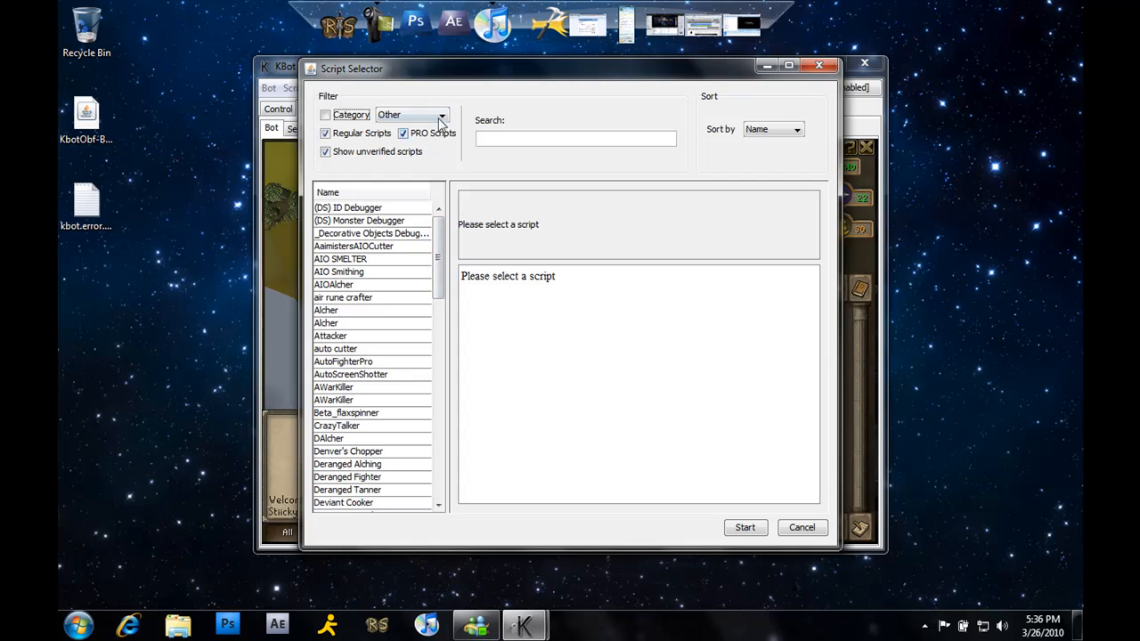
pyautogui.click(442, 114)
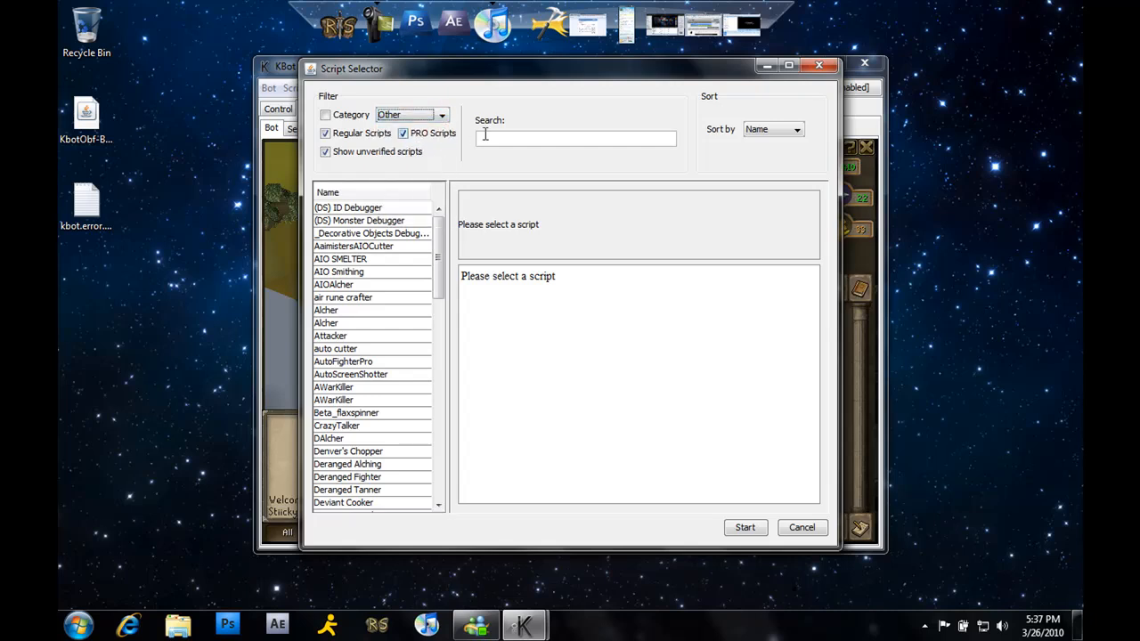
pyautogui.click(442, 114)
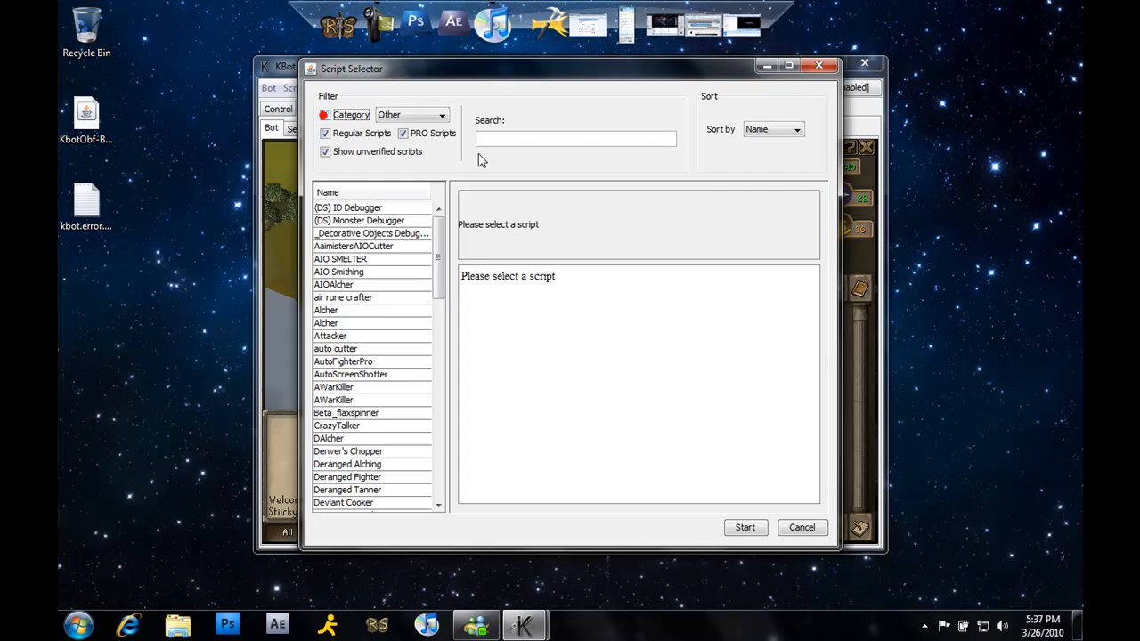
pyautogui.write('wood')
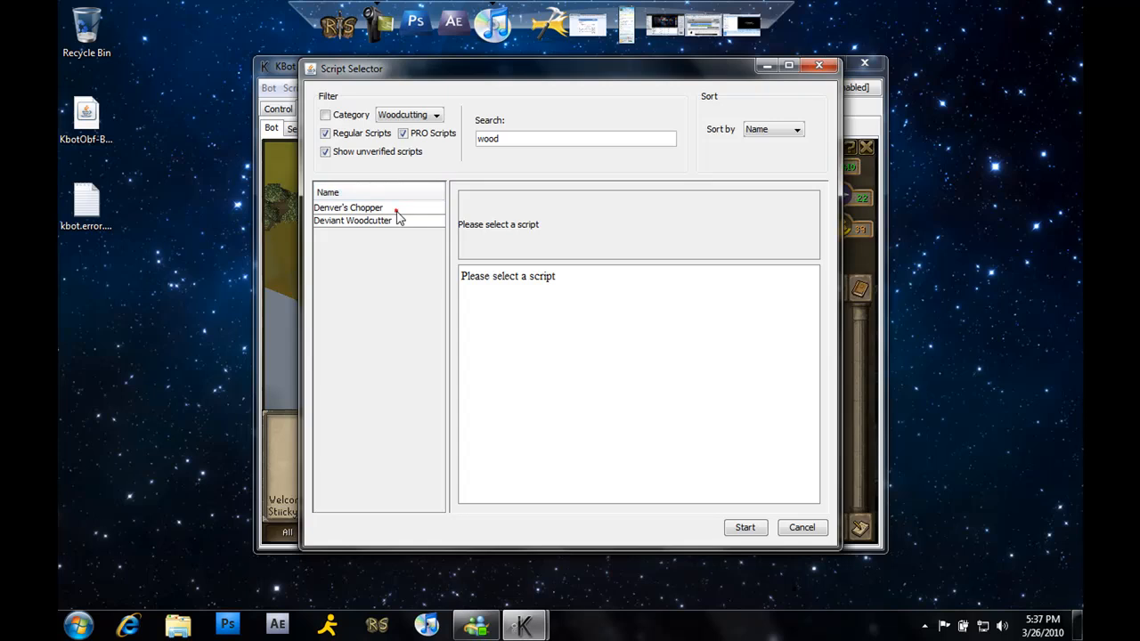
# Step: Compare Denver's Chopper with Deviant Woodcutter, settle on Denver's Chopper and start it
pyautogui.click(349, 207)
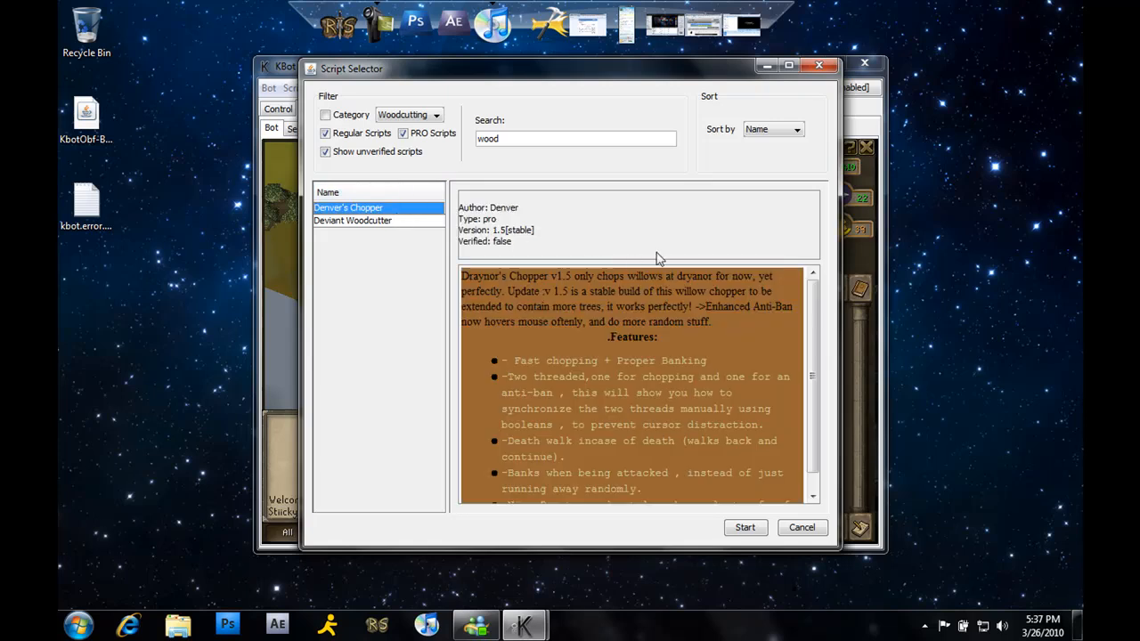
pyautogui.scroll(-3)
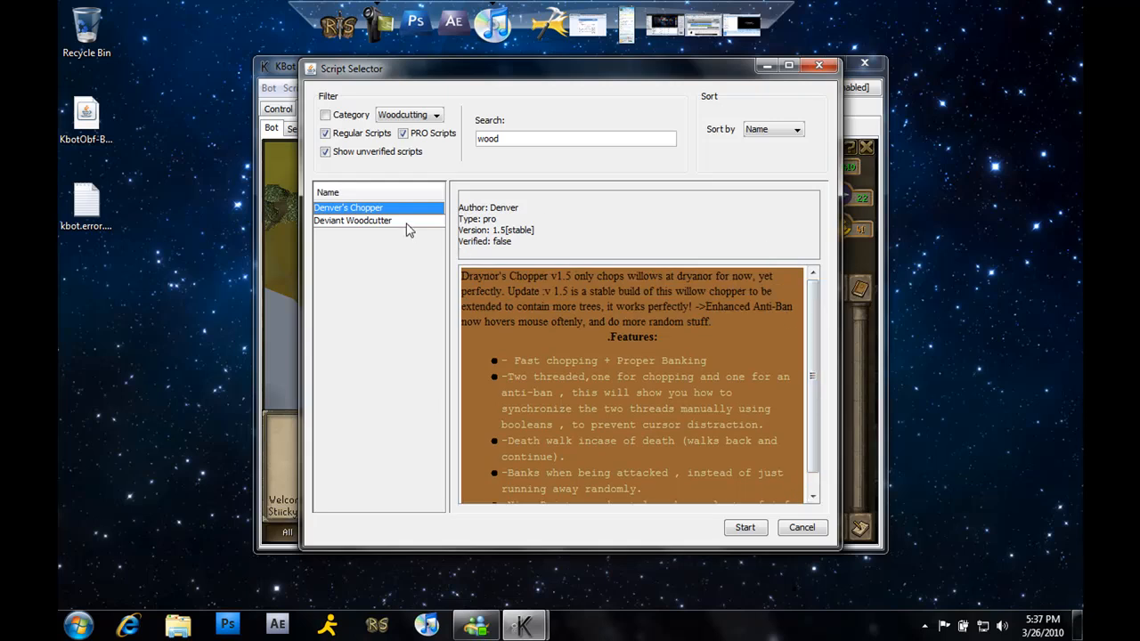
pyautogui.click(352, 221)
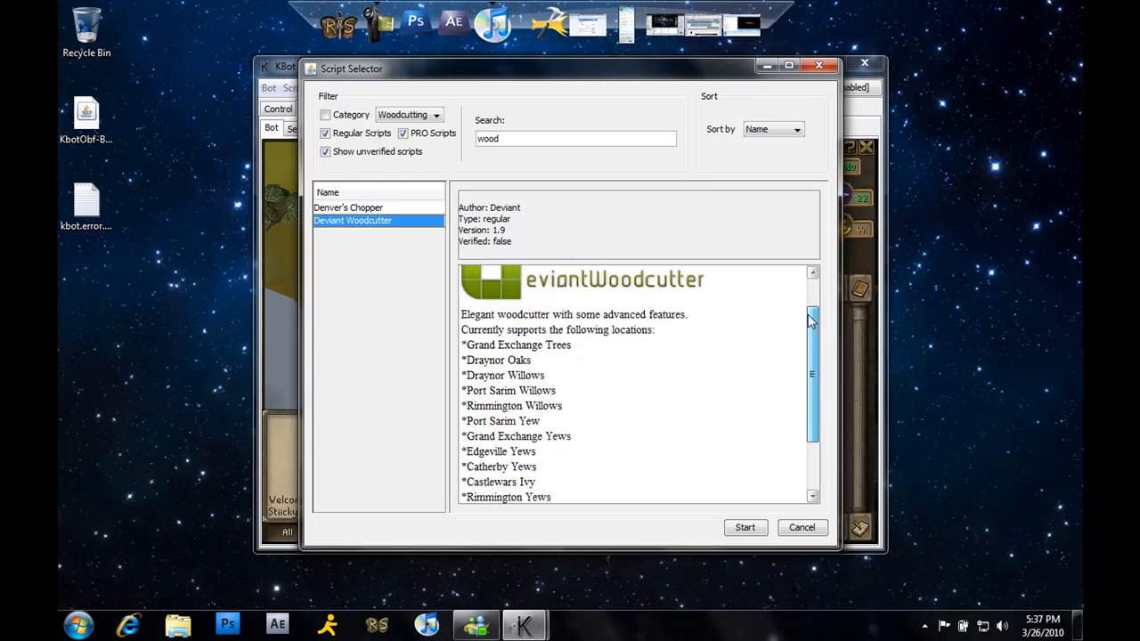
pyautogui.click(350, 207)
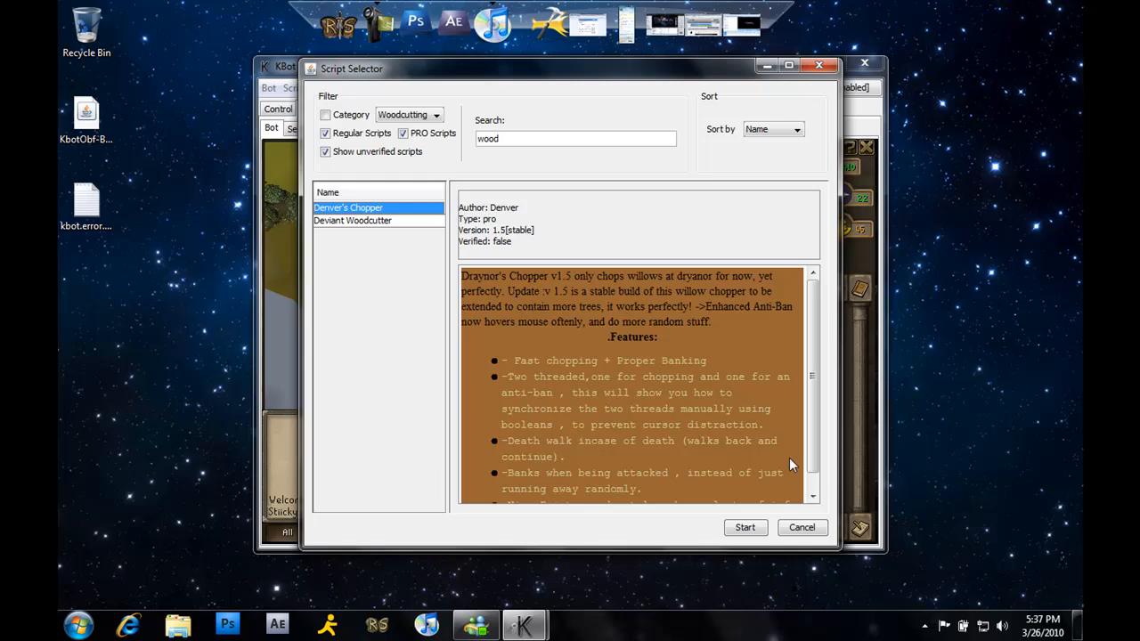
pyautogui.click(745, 527)
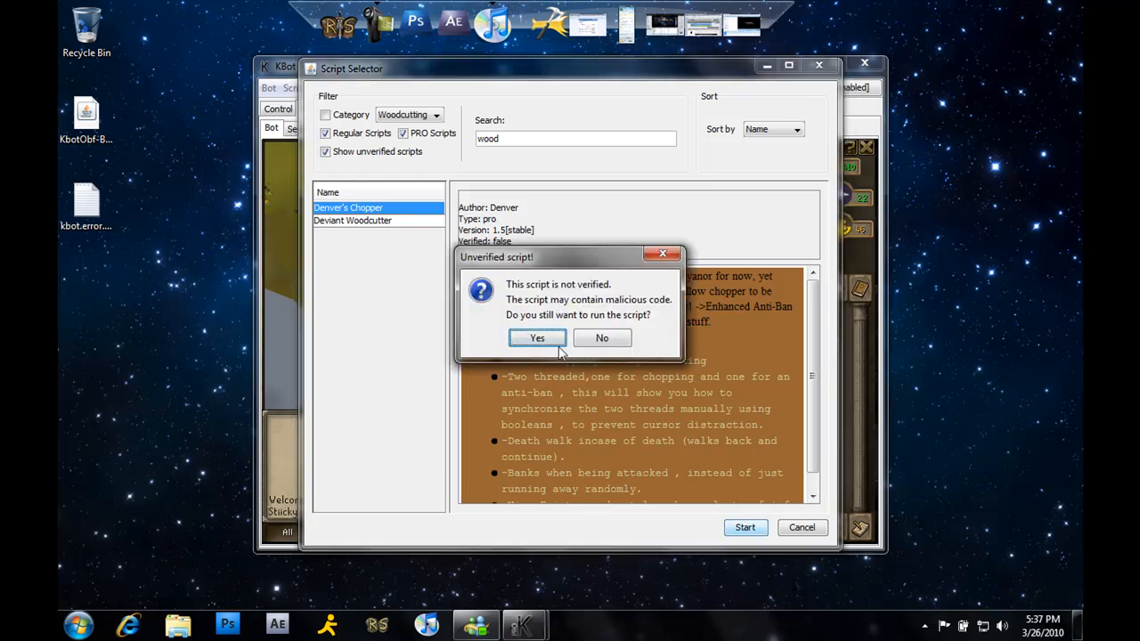
# Step: Accept the unverified-script warning, confirm the account and mark it as a members account
pyautogui.click(537, 339)
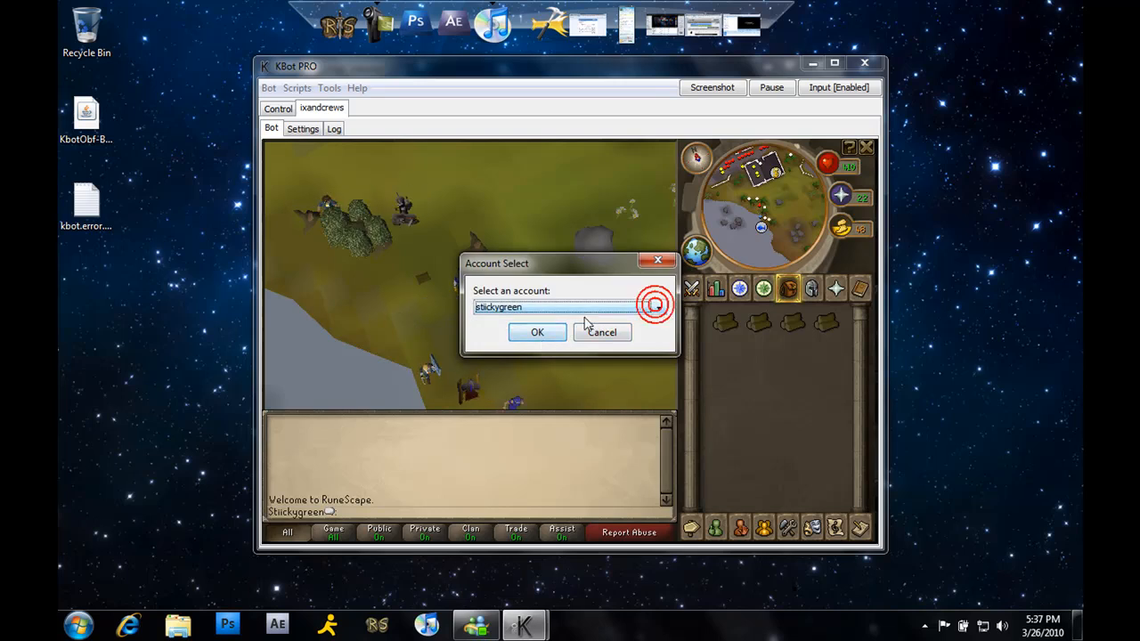
pyautogui.click(538, 331)
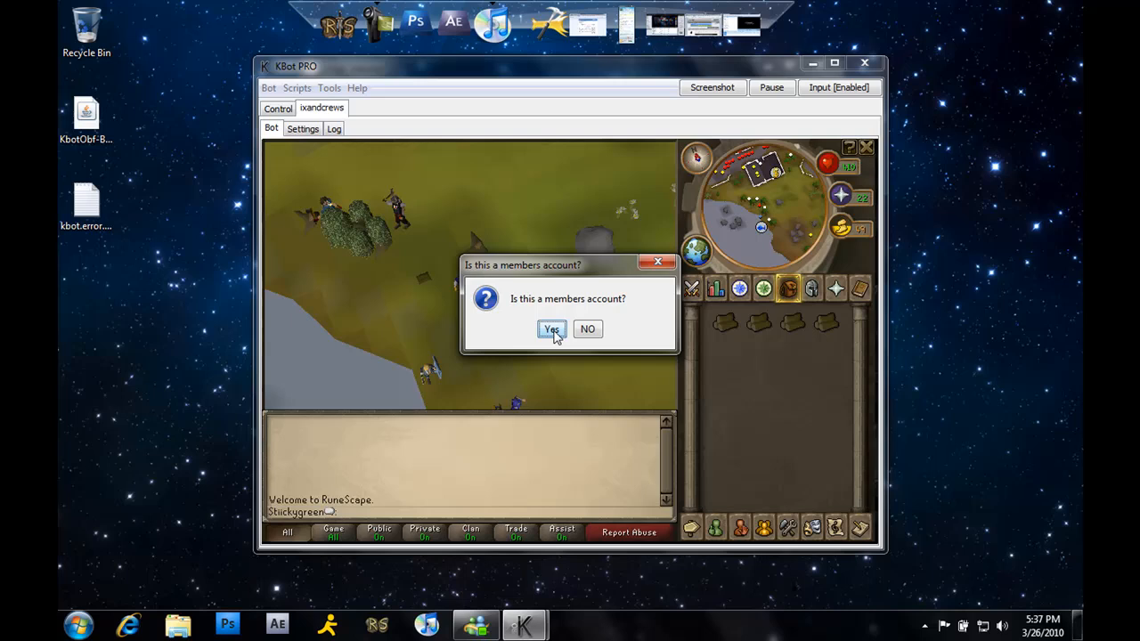
pyautogui.click(552, 328)
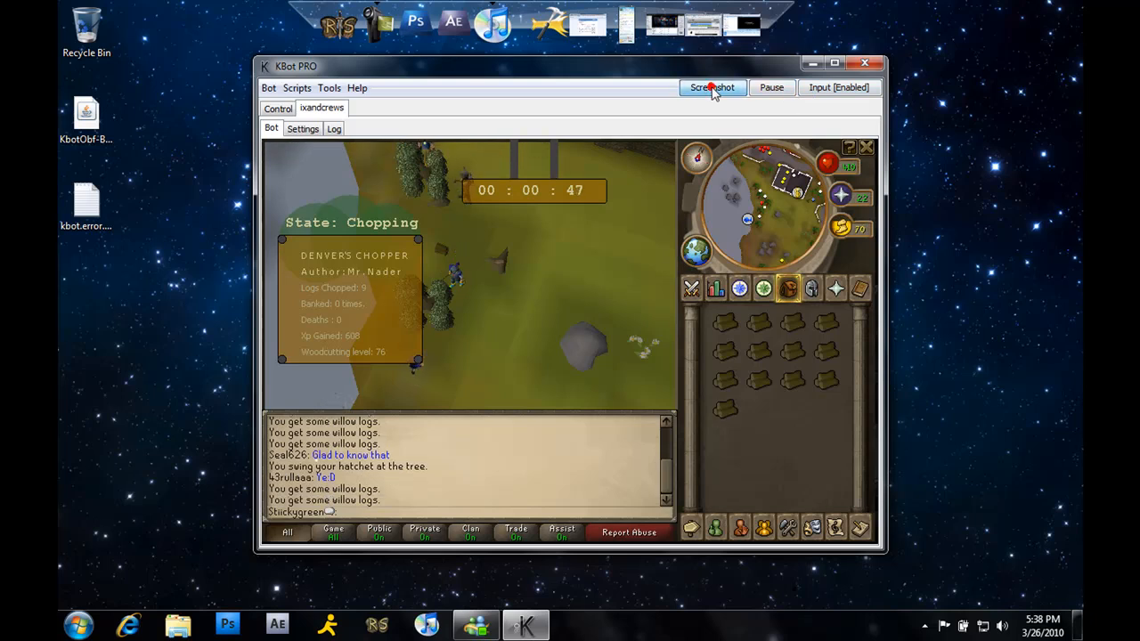
# Step: Save a screenshot of the running chopper and open the newest image from the screenshots folder
pyautogui.click(712, 87)
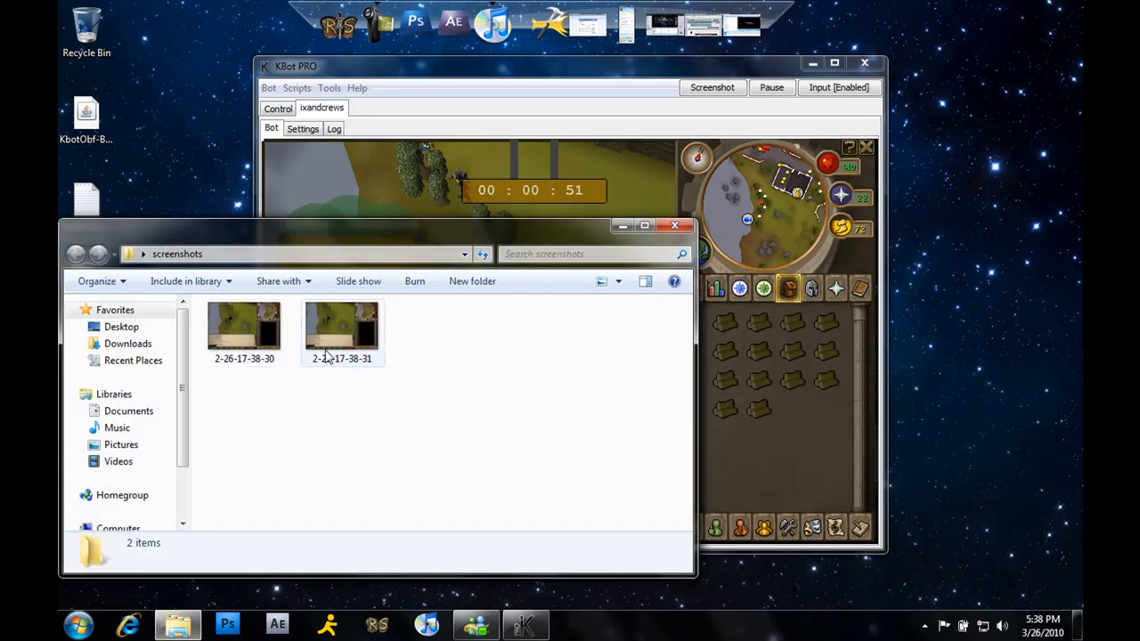
pyautogui.click(342, 329)
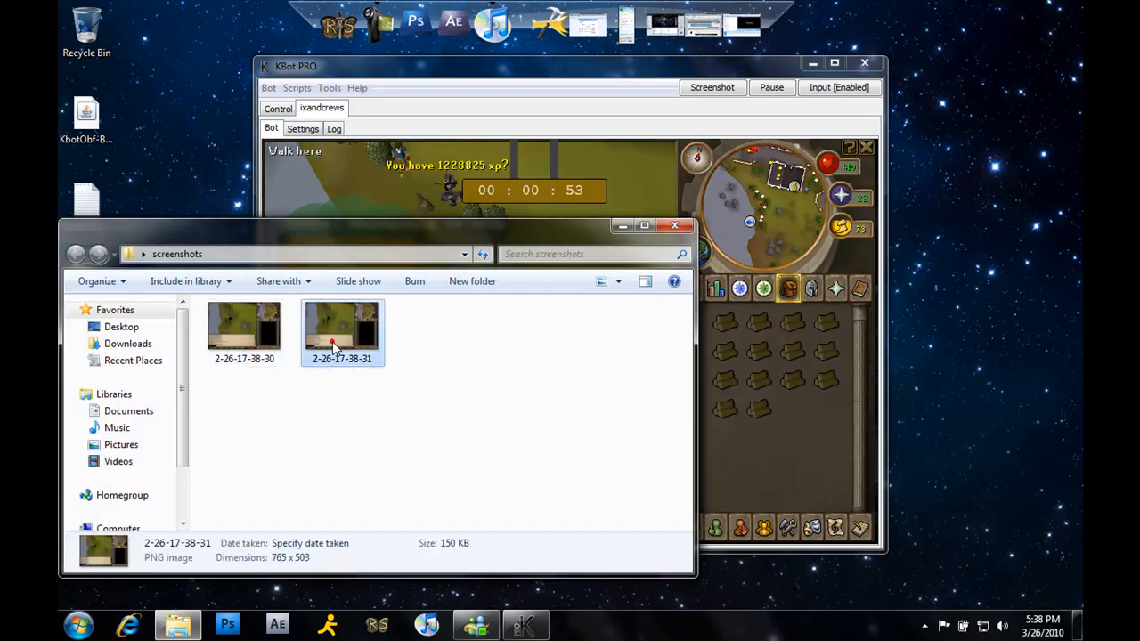
pyautogui.doubleClick(342, 328)
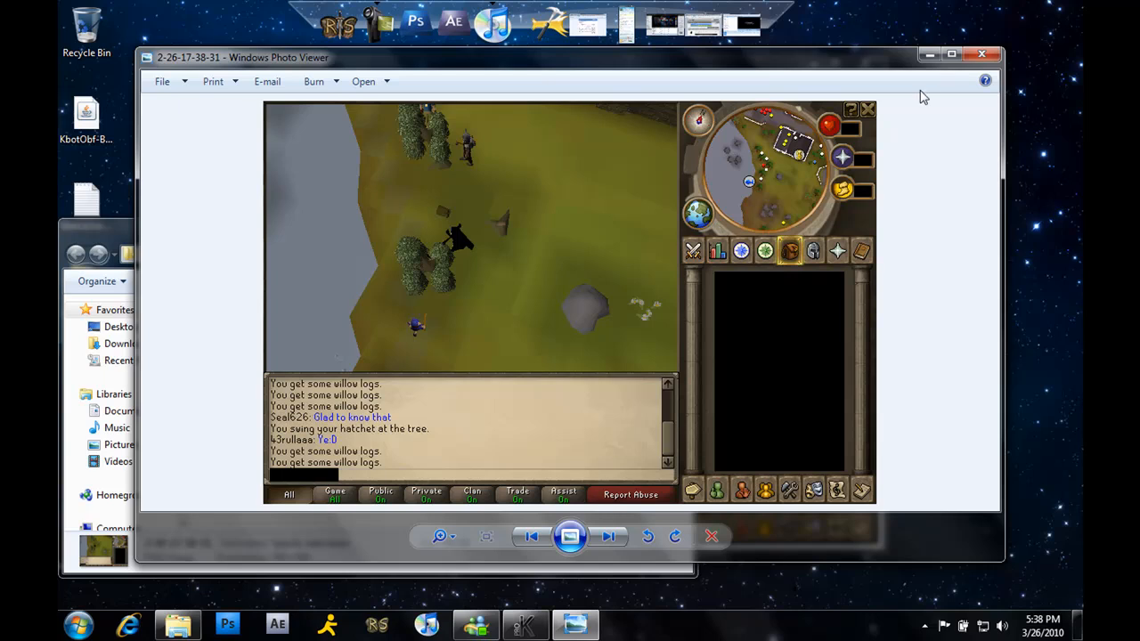
pyautogui.moveTo(983, 53)
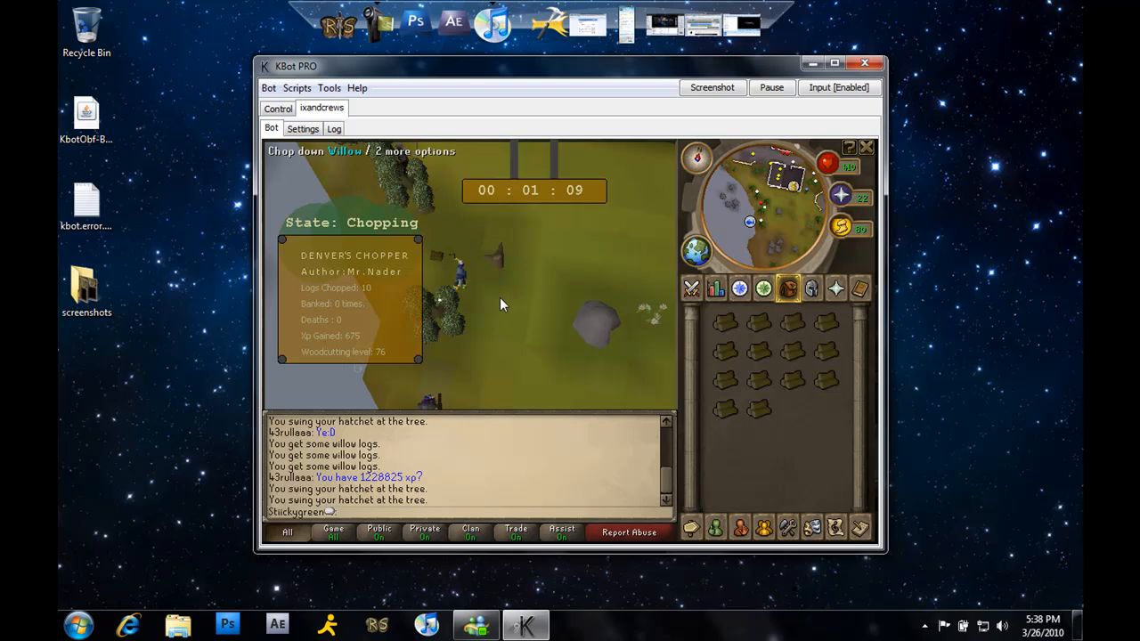
# Step: Show the in-game music player panel beside the chopping script
pyautogui.click(835, 527)
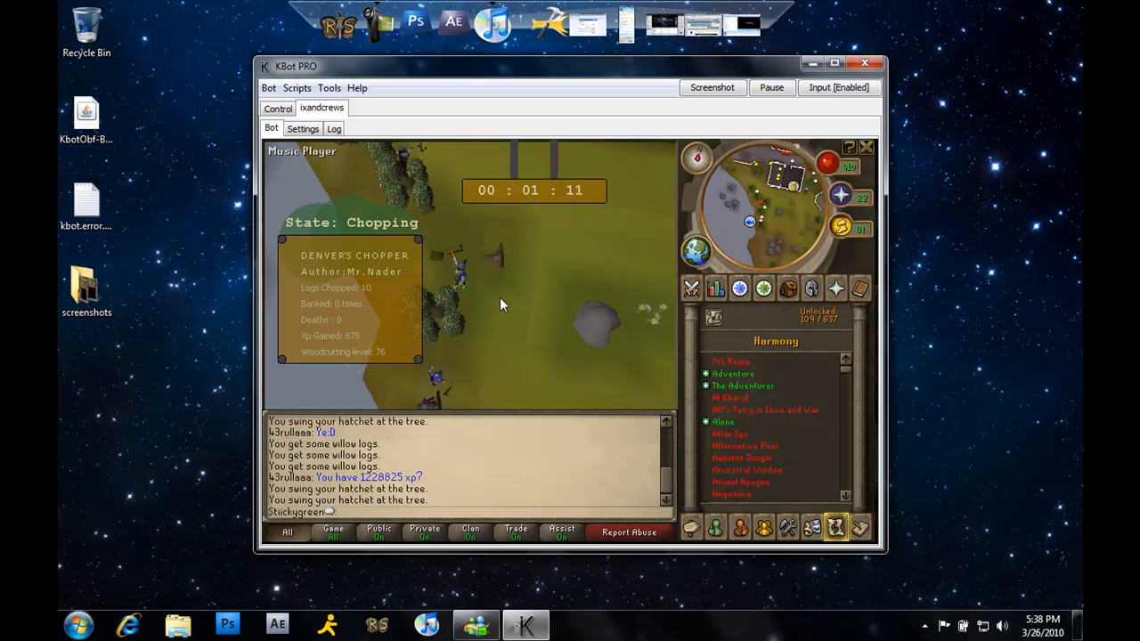